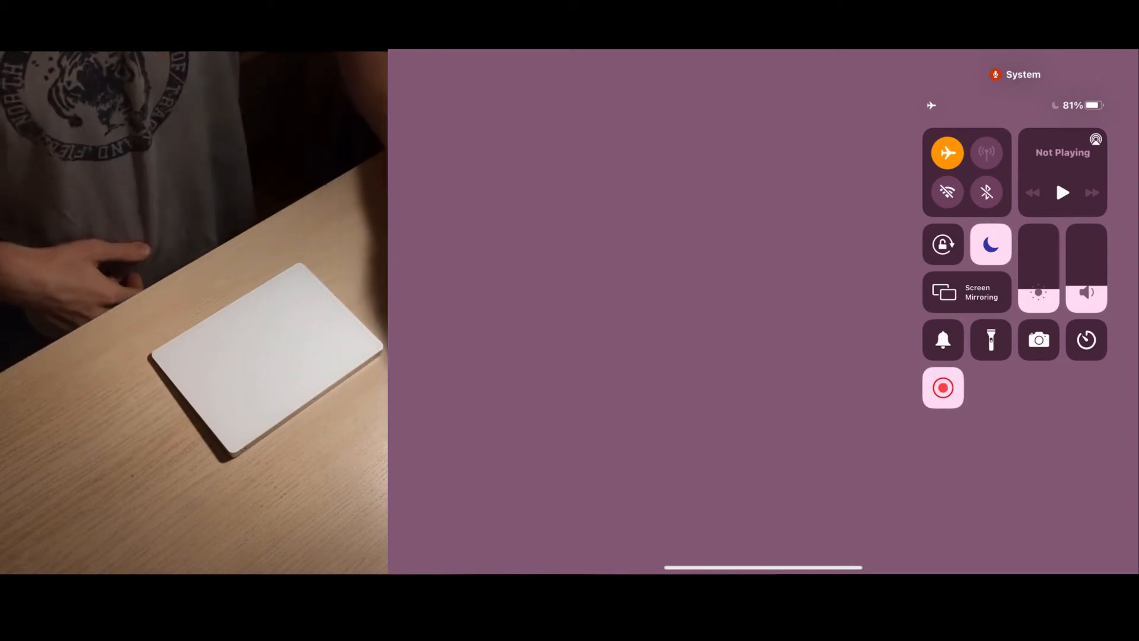
- Turn Bluetooth on from Control Centre and bring up its device list
left_click(986, 193)
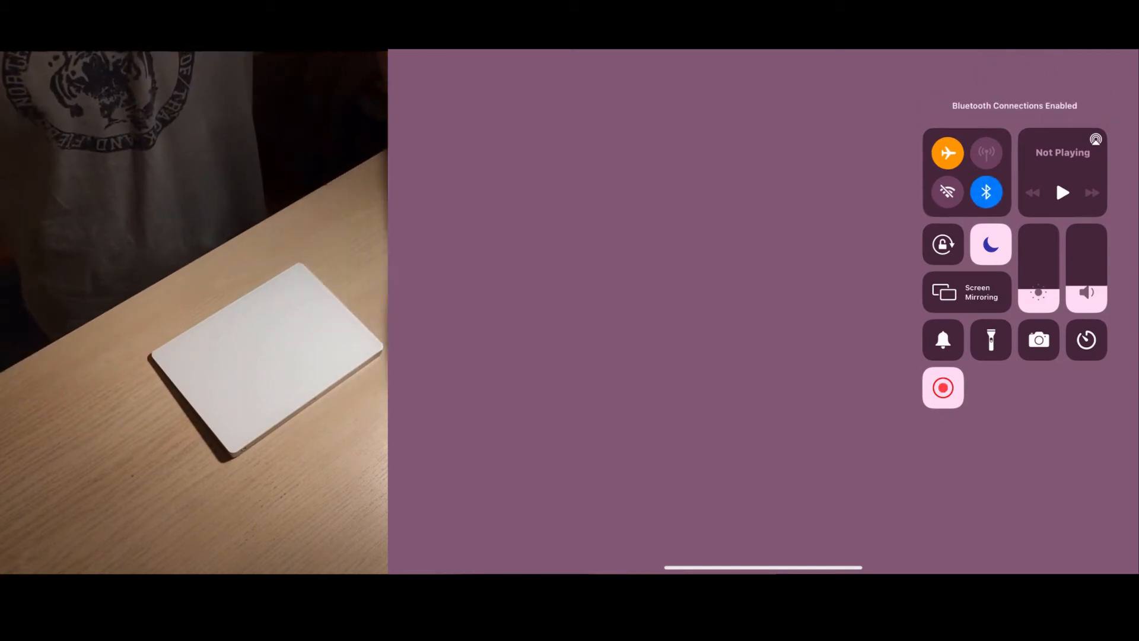
left_click(986, 192)
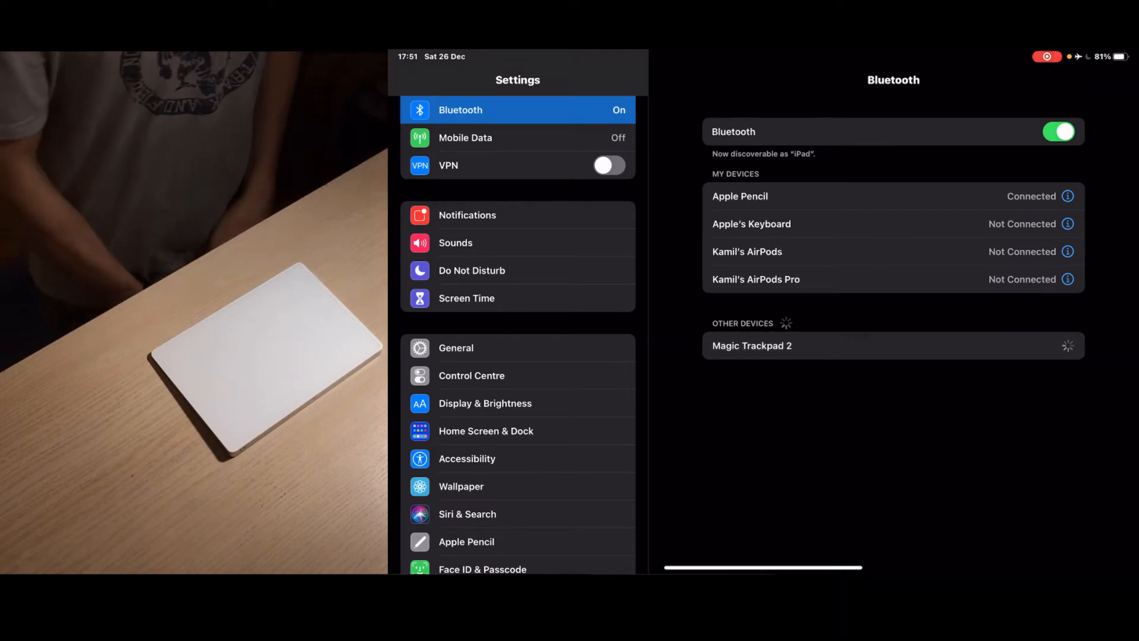
- Pair Magic Trackpad 2 from Other Devices and bring up its device details page
left_click(753, 345)
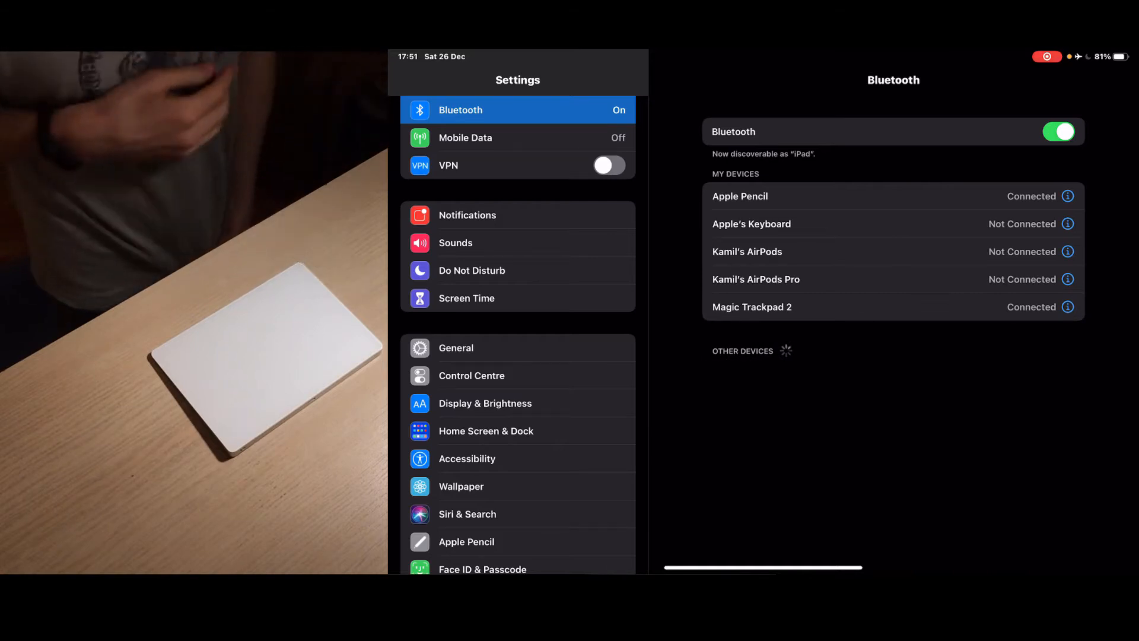
mouse_move(878, 326)
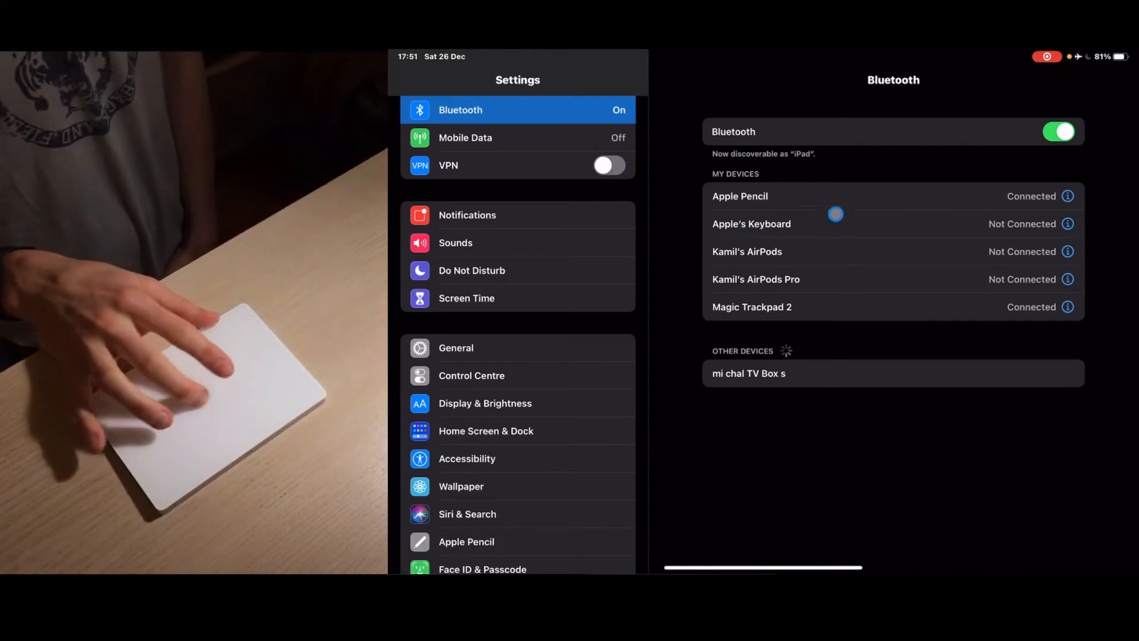
mouse_move(514, 474)
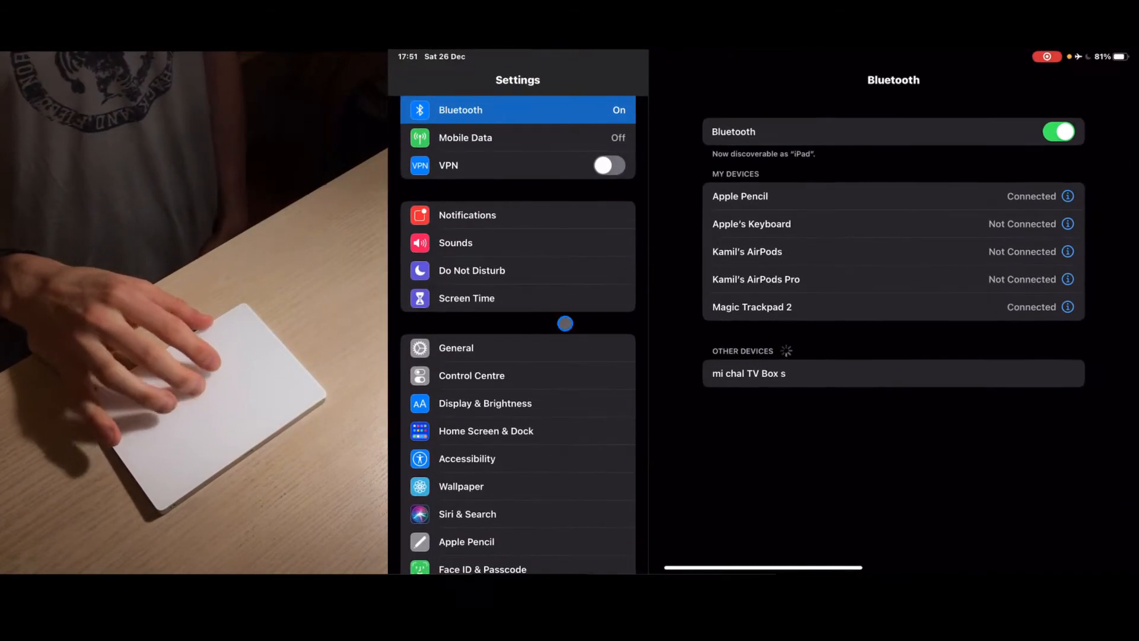
scroll("down", 3)
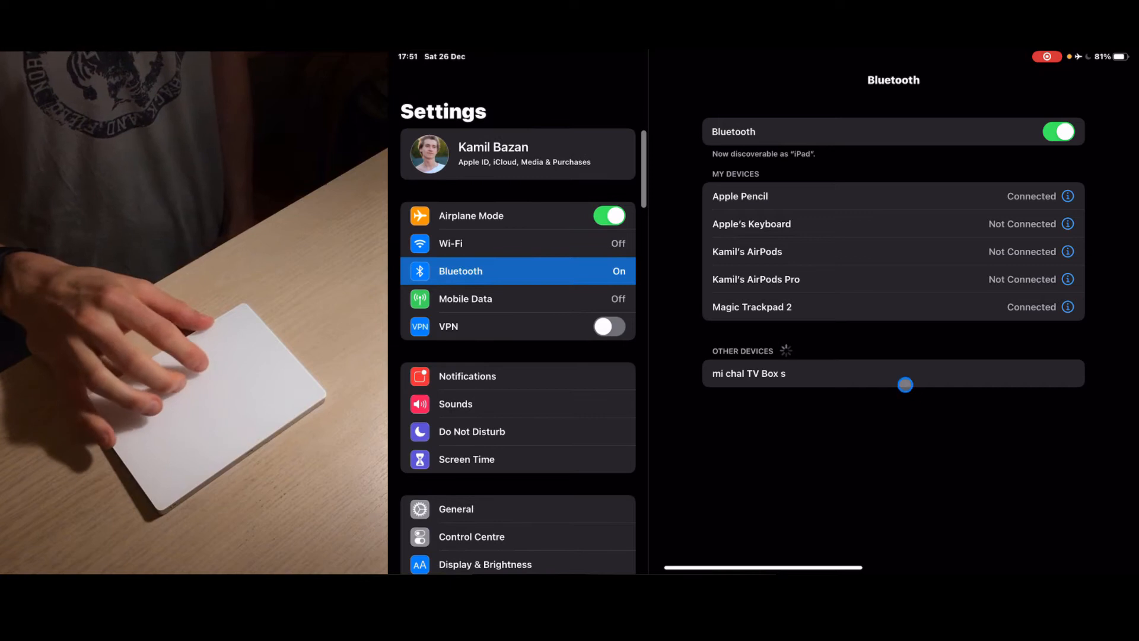
left_click(1066, 306)
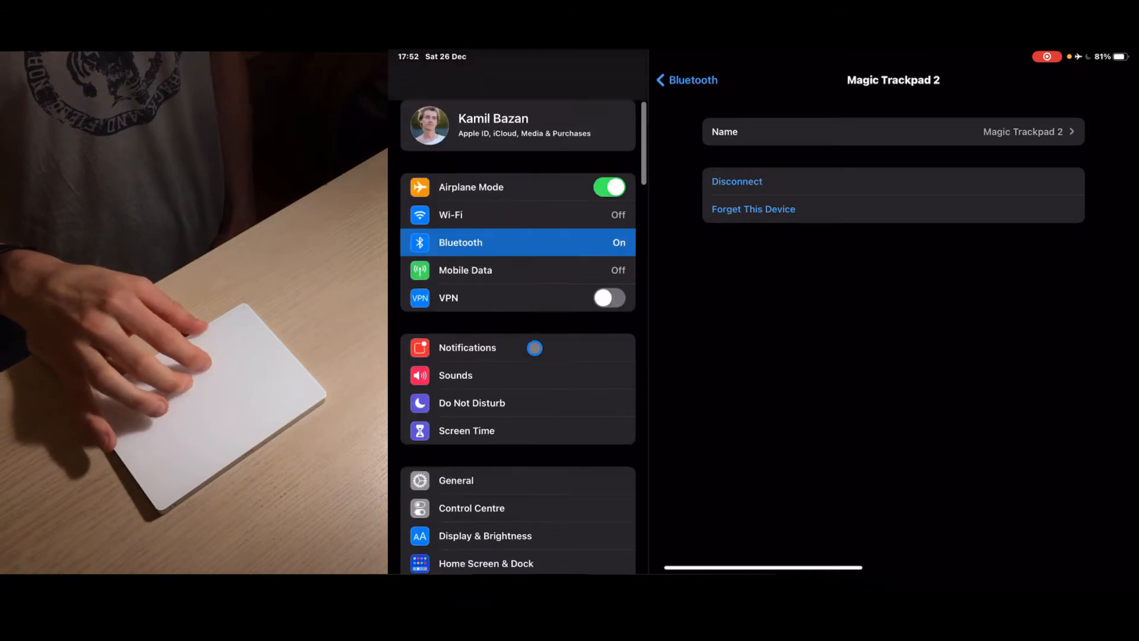
- Go to General and bring up the Trackpad settings page
left_click(455, 481)
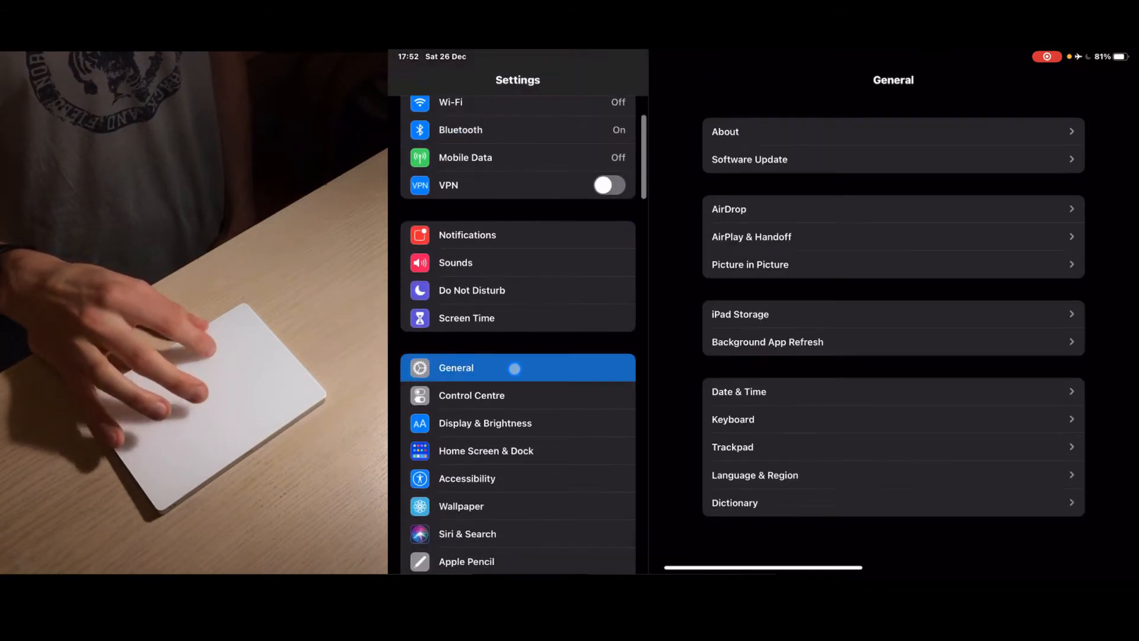
scroll("down", 3)
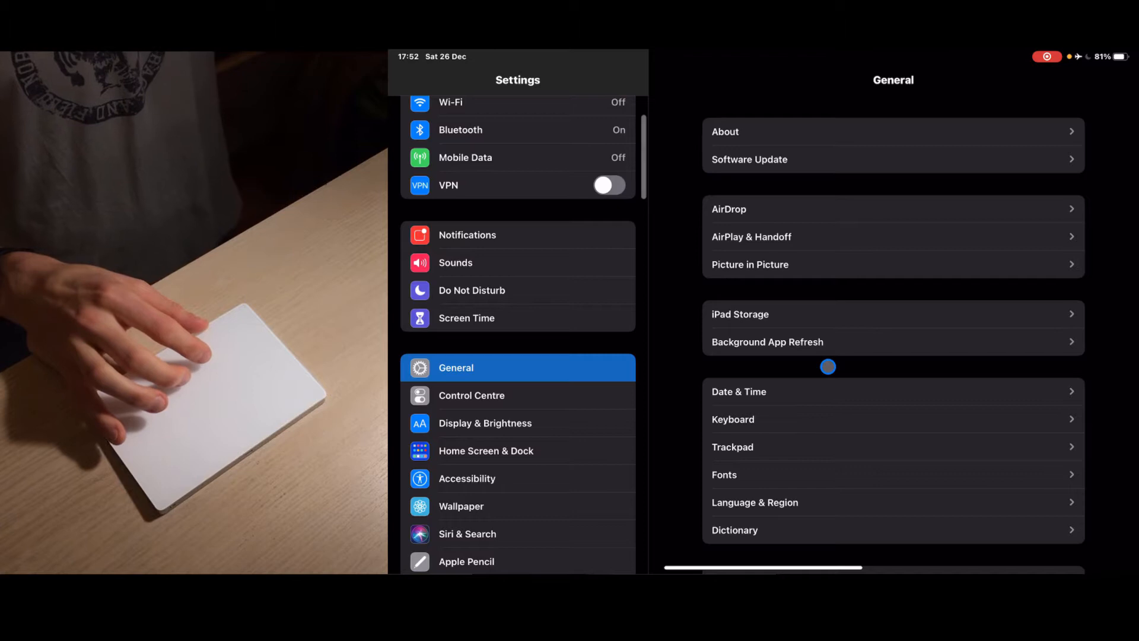
left_click(732, 446)
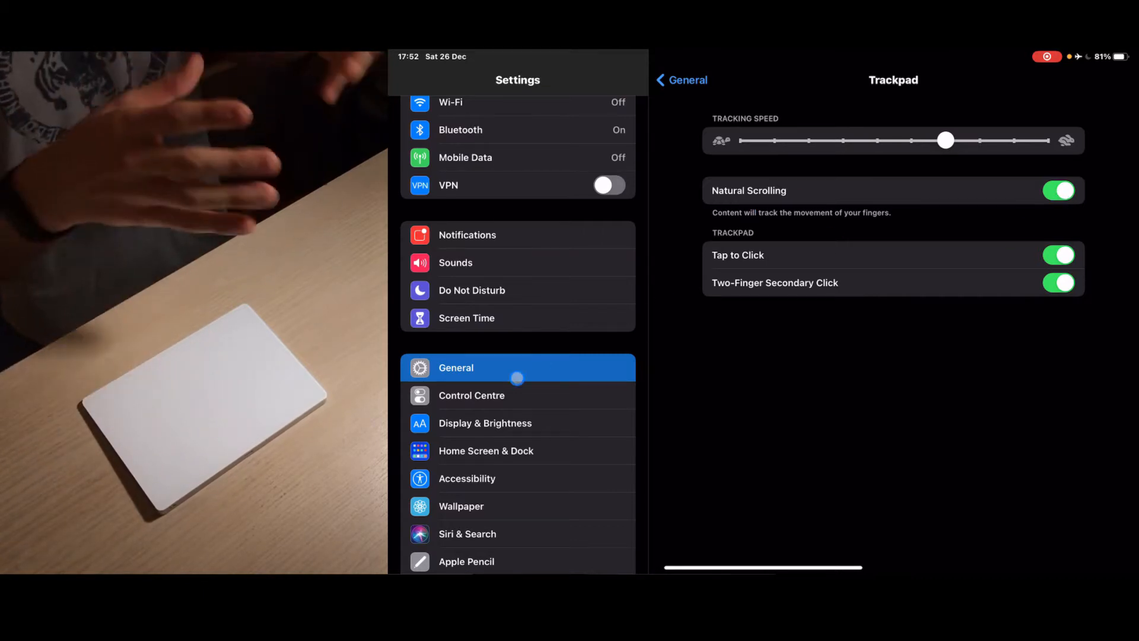
scroll("down", 3)
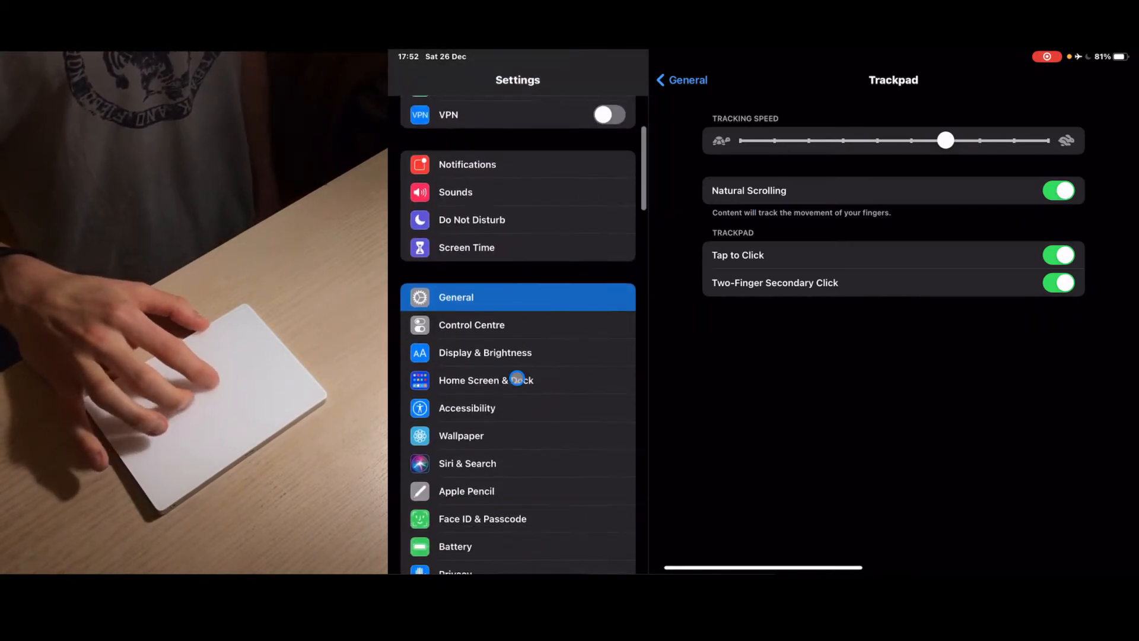
scroll("down", 3)
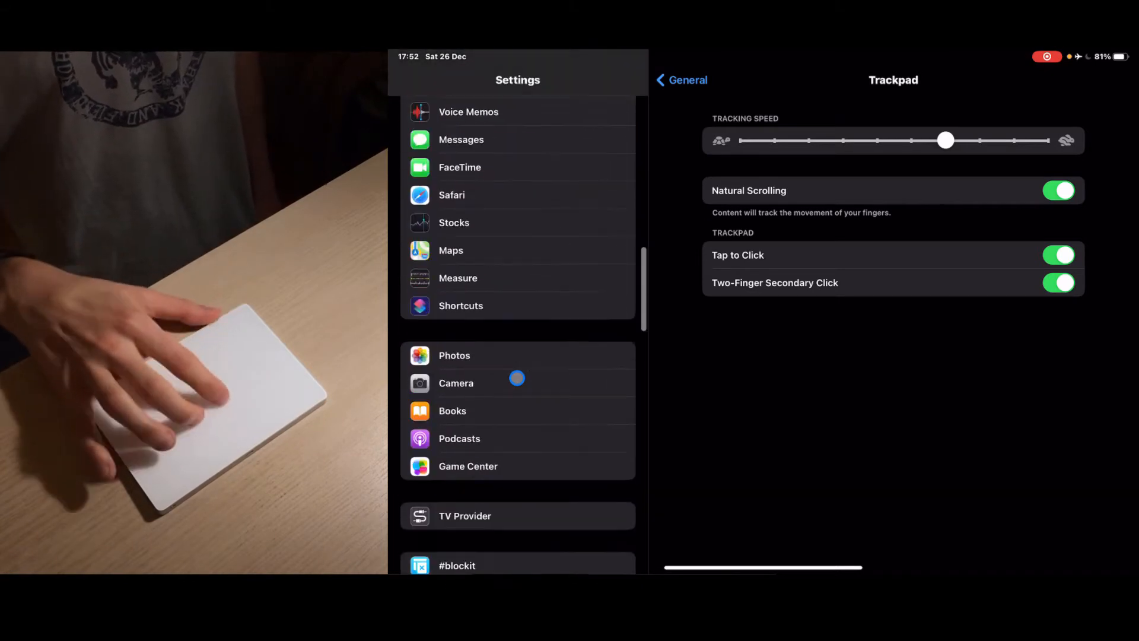
scroll("down", 3)
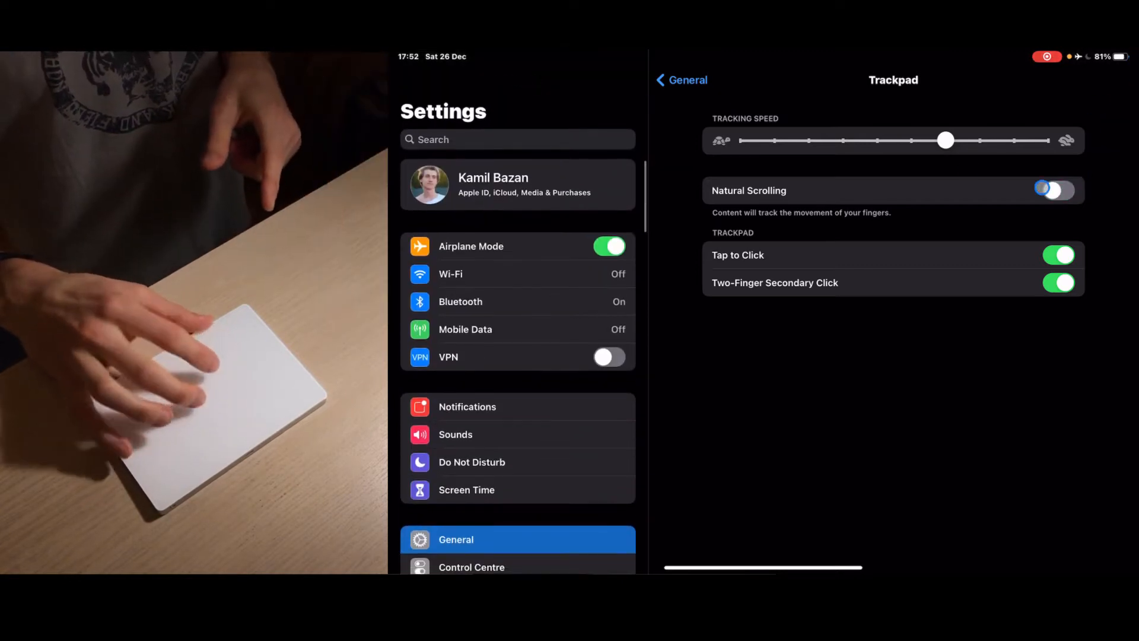
left_click(1057, 190)
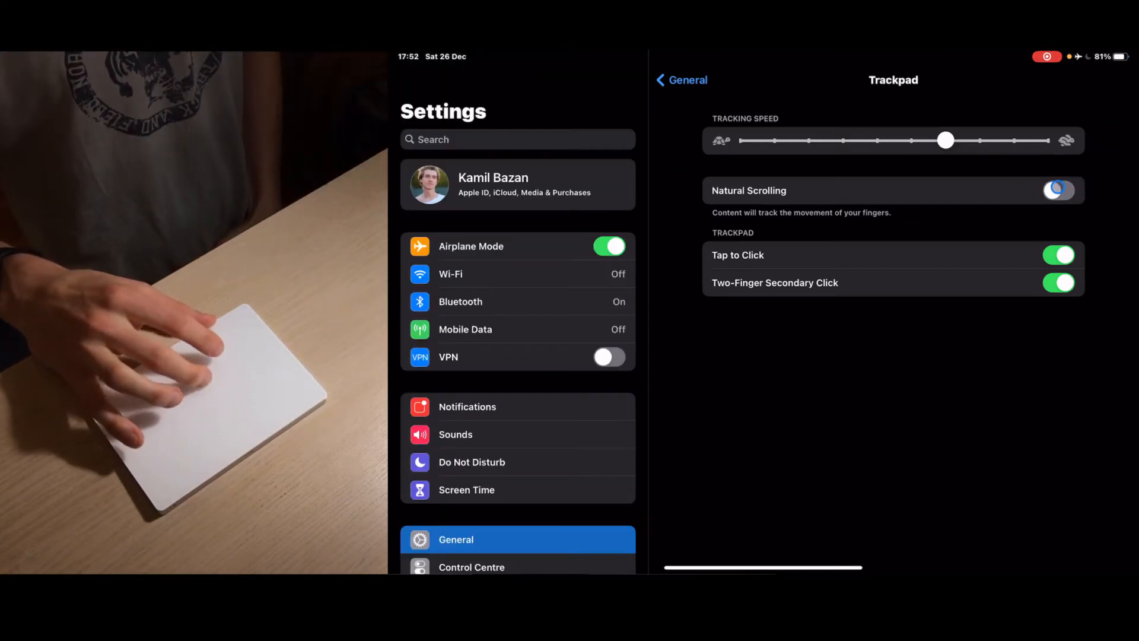
scroll("down", 3)
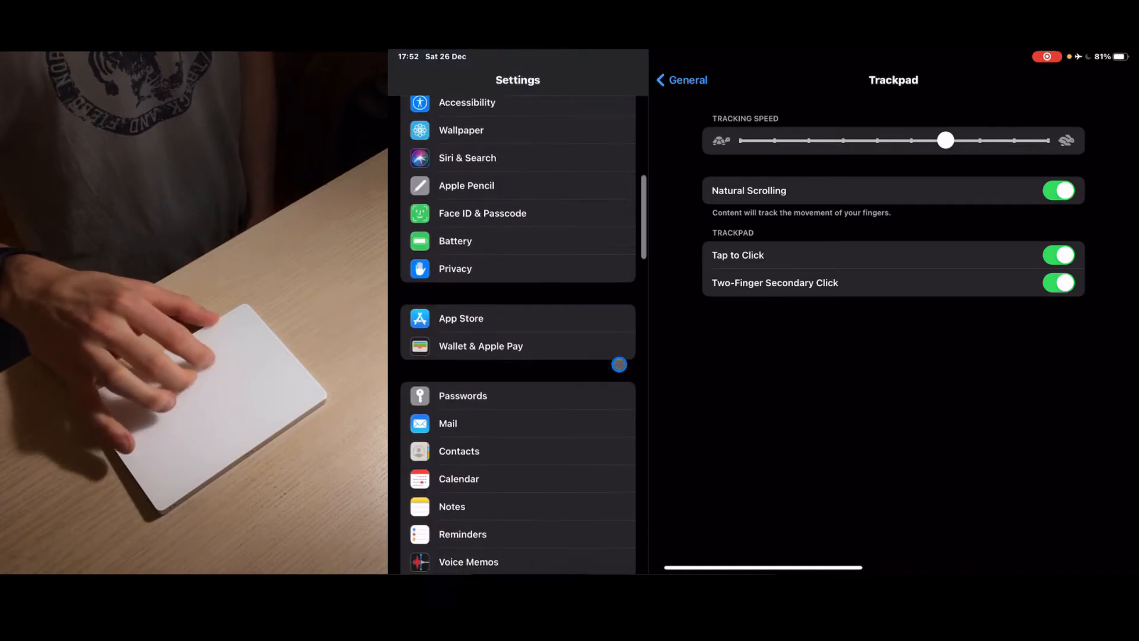
scroll("down", 3)
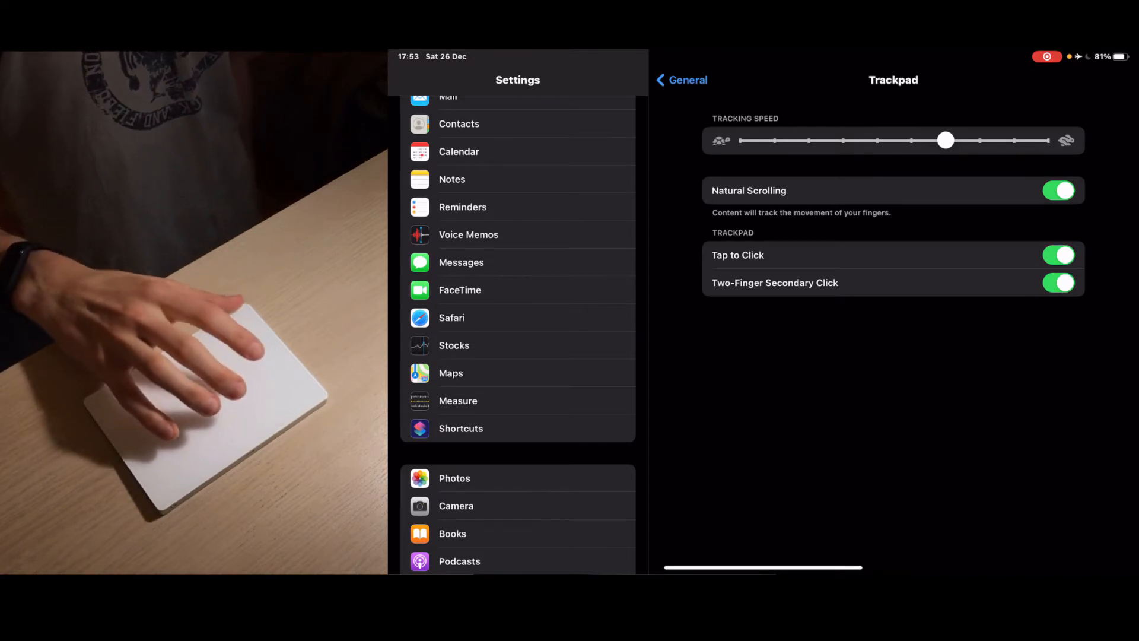
left_click(1059, 255)
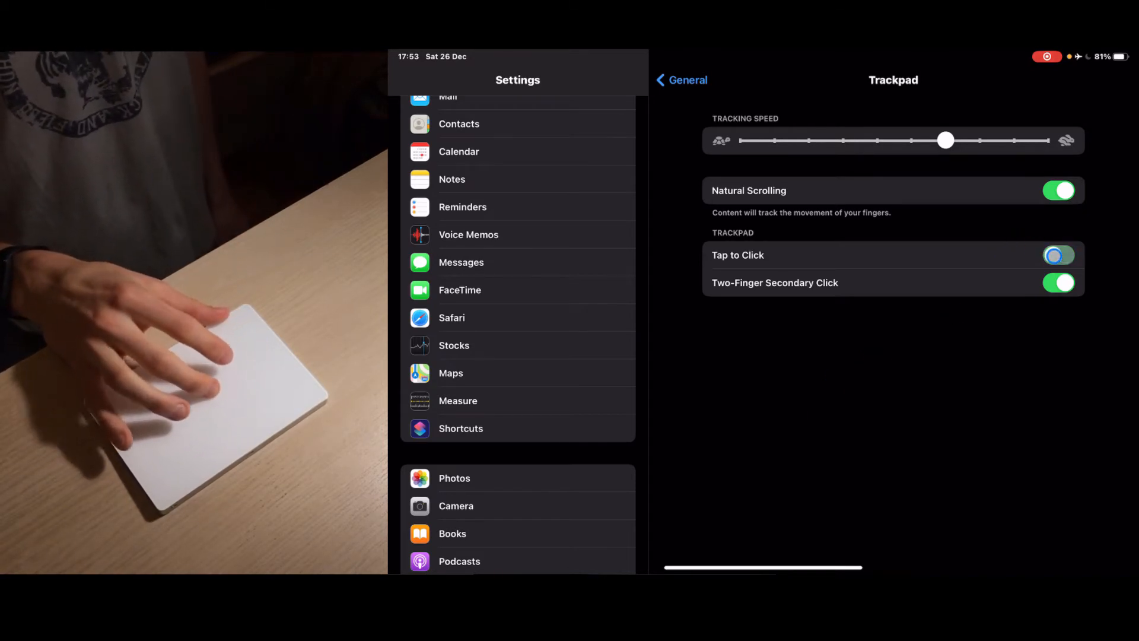
left_click(1057, 255)
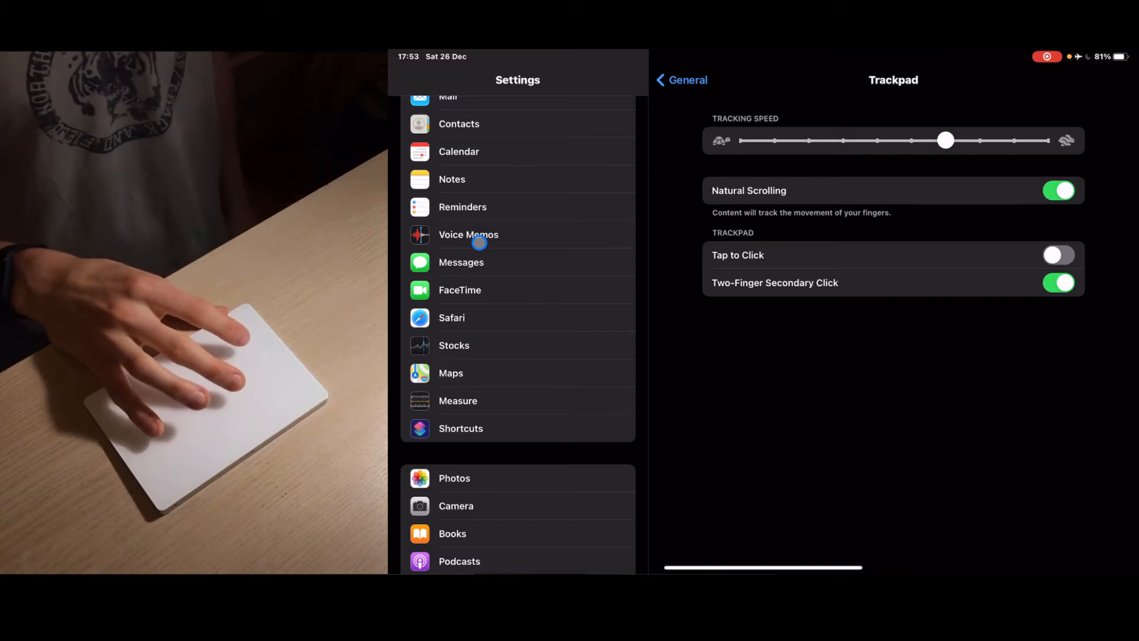
mouse_move(507, 232)
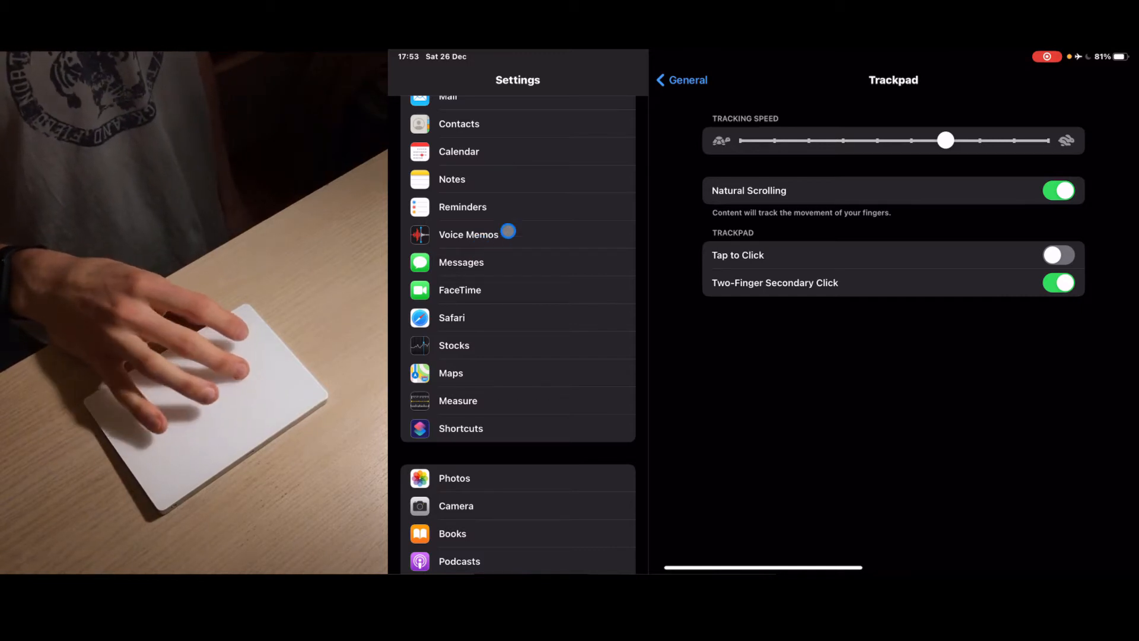
left_click(468, 234)
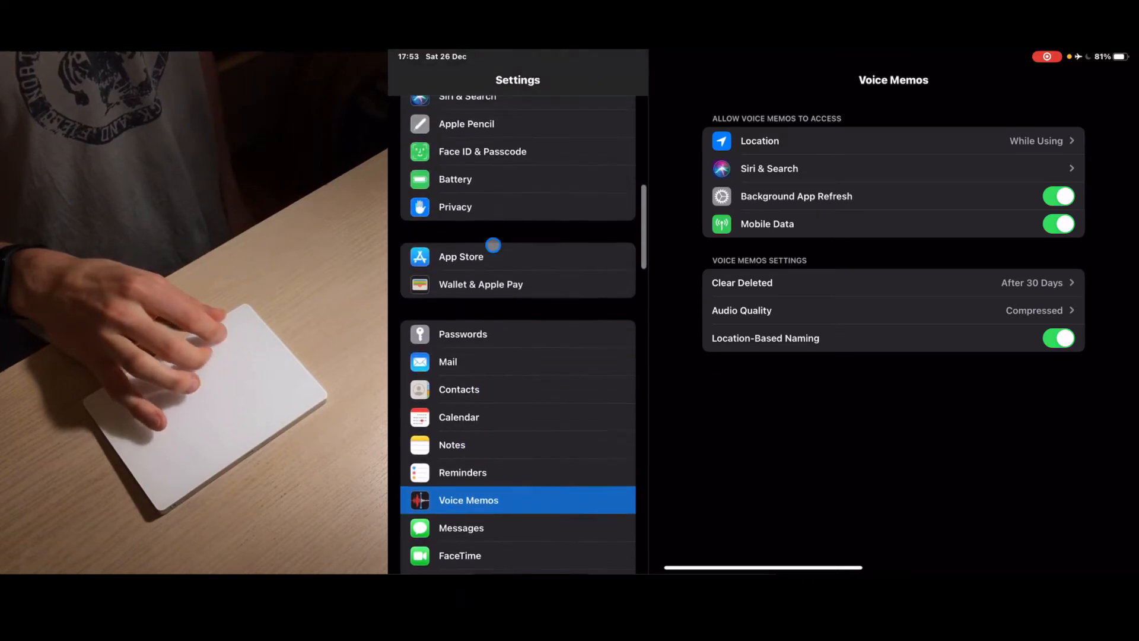
left_click(456, 171)
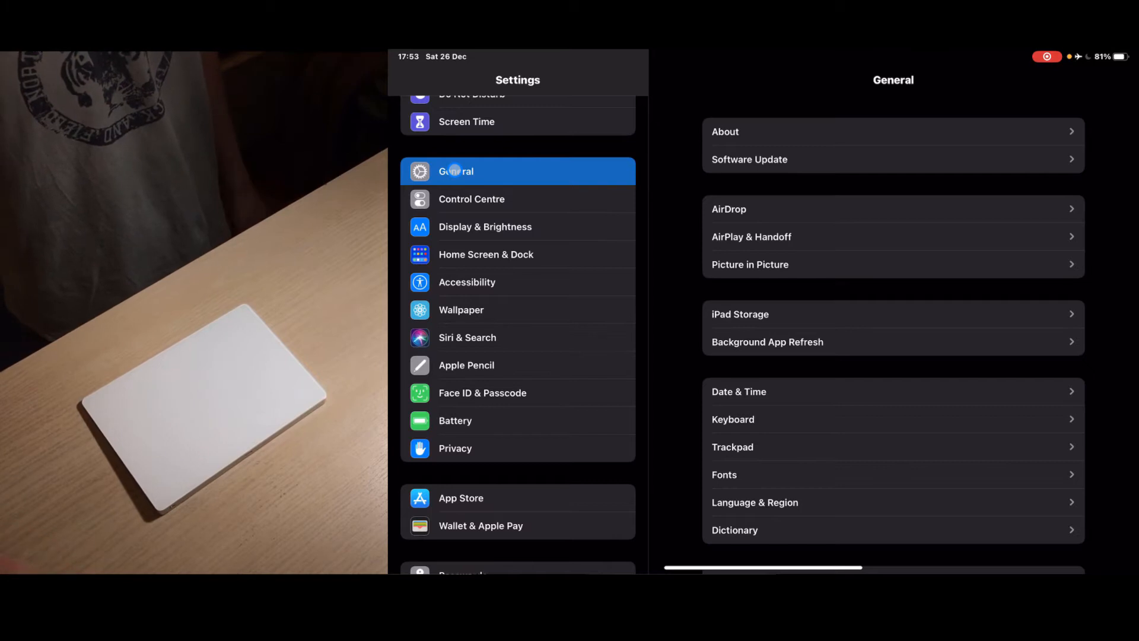
left_click(732, 447)
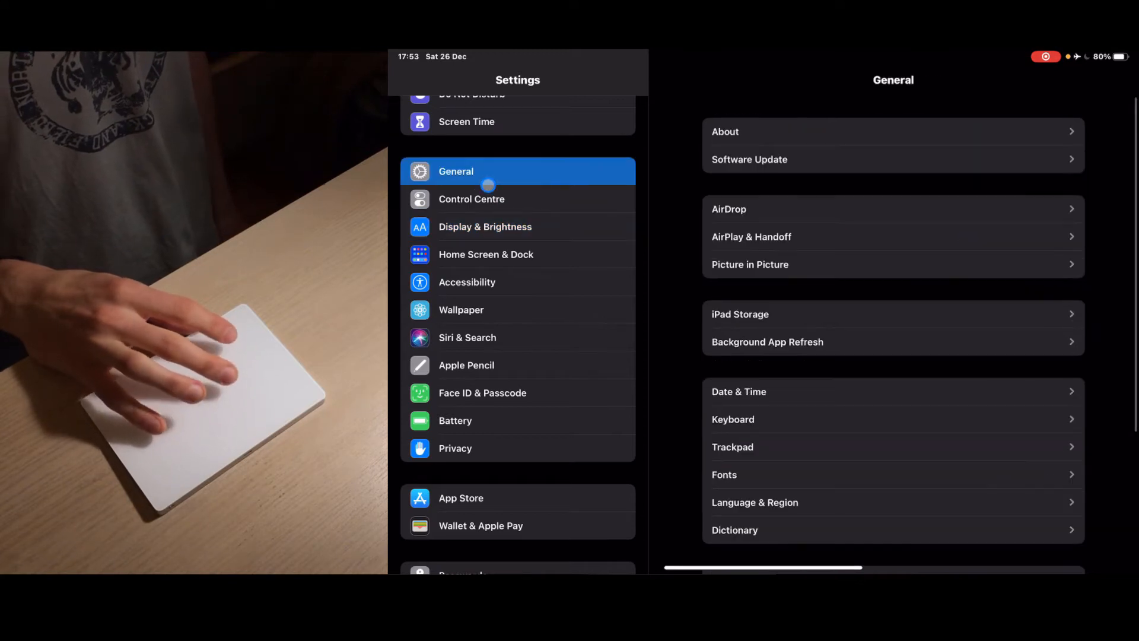
left_click(732, 447)
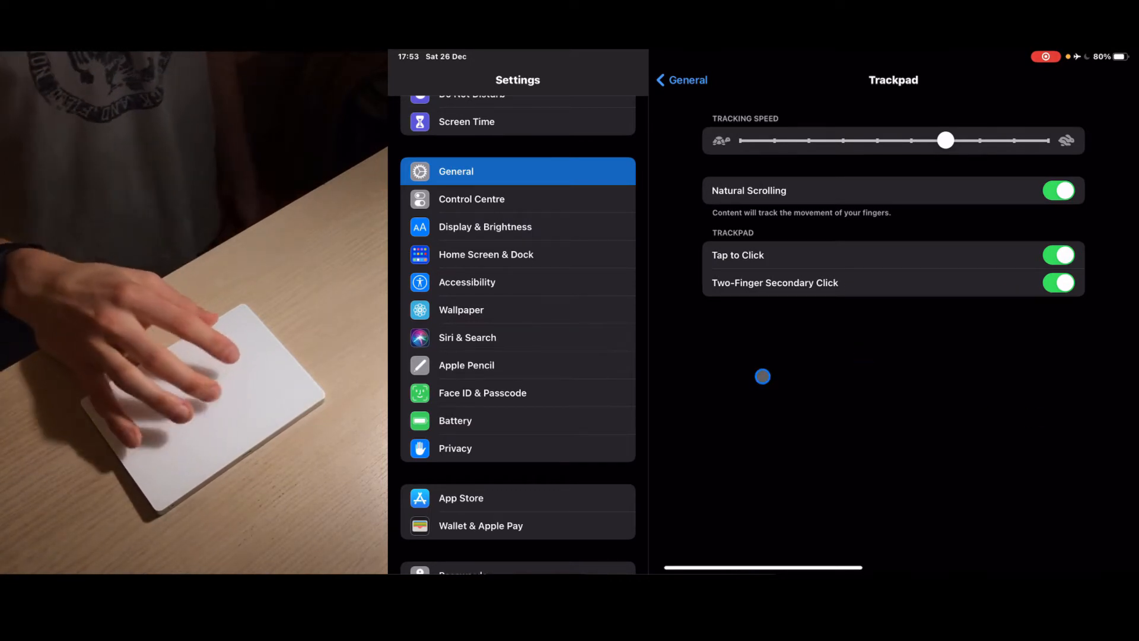
left_click(681, 79)
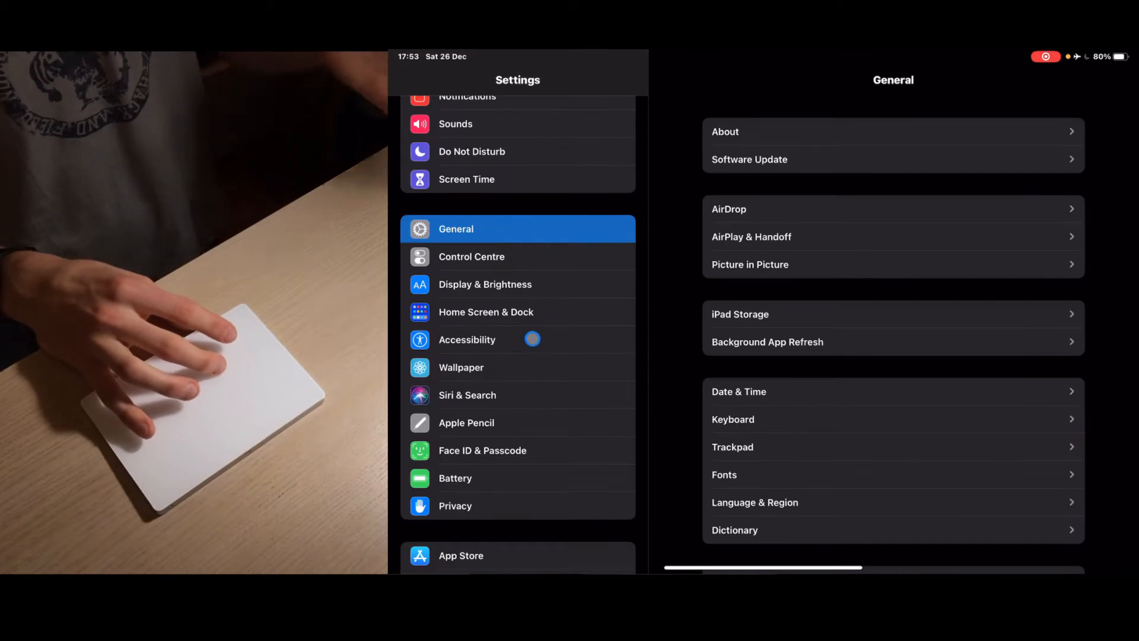
left_click(467, 340)
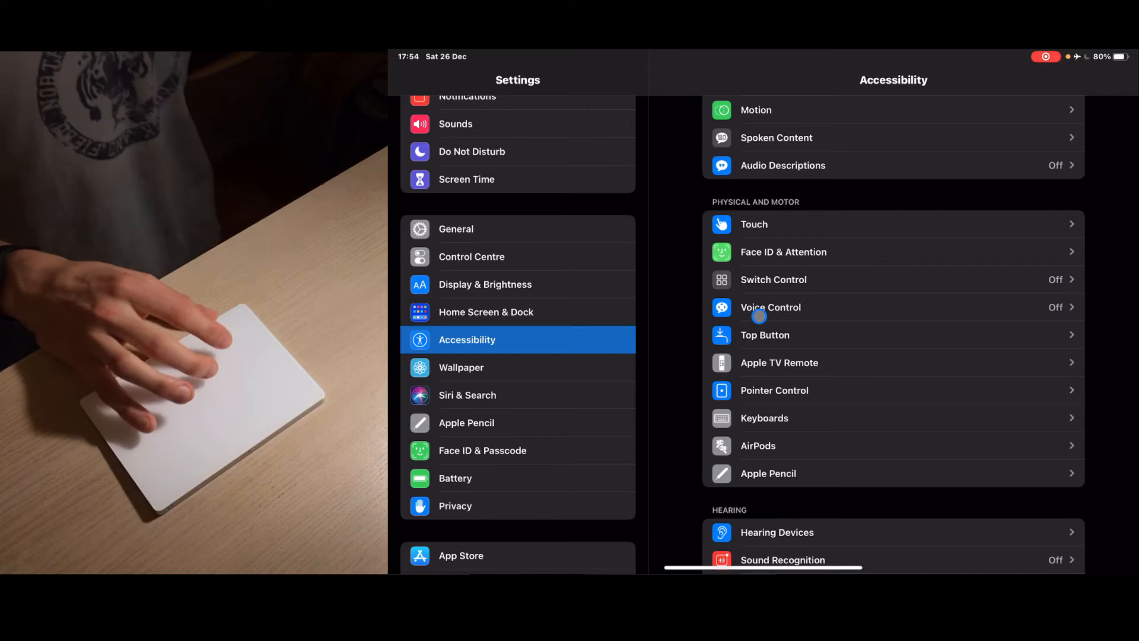
mouse_move(781, 405)
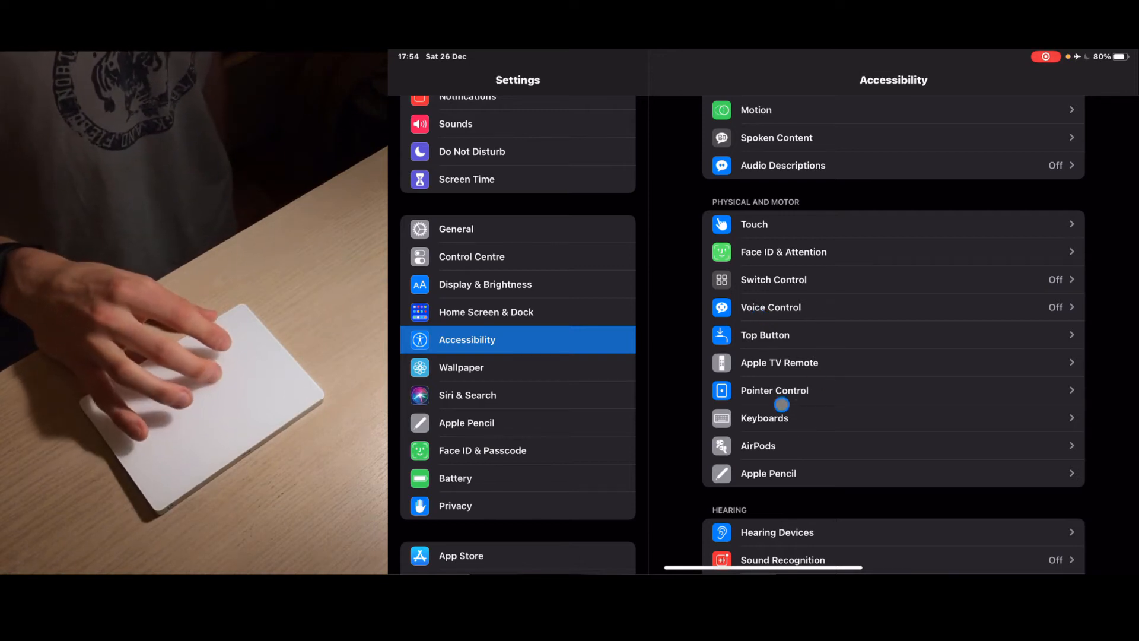
left_click(774, 390)
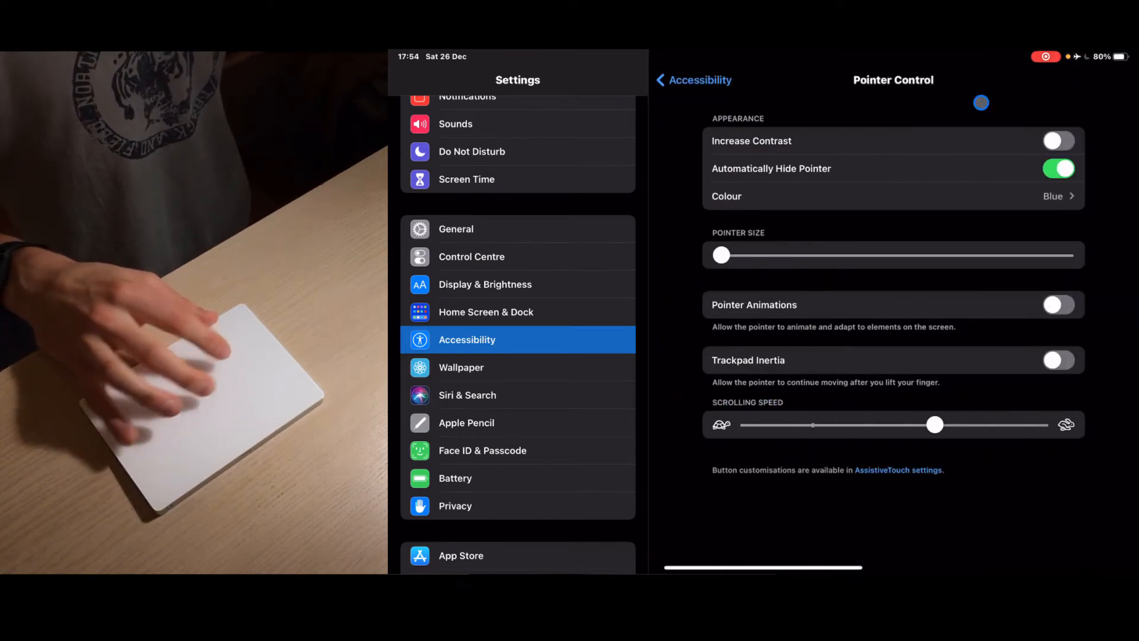
left_click(1057, 140)
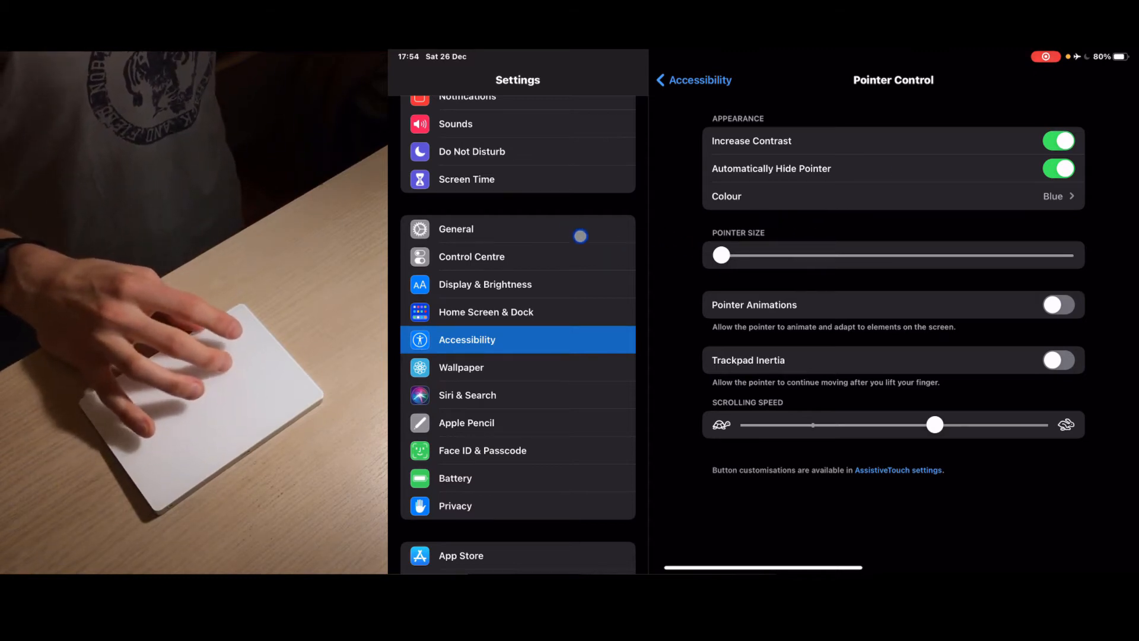
mouse_move(642, 251)
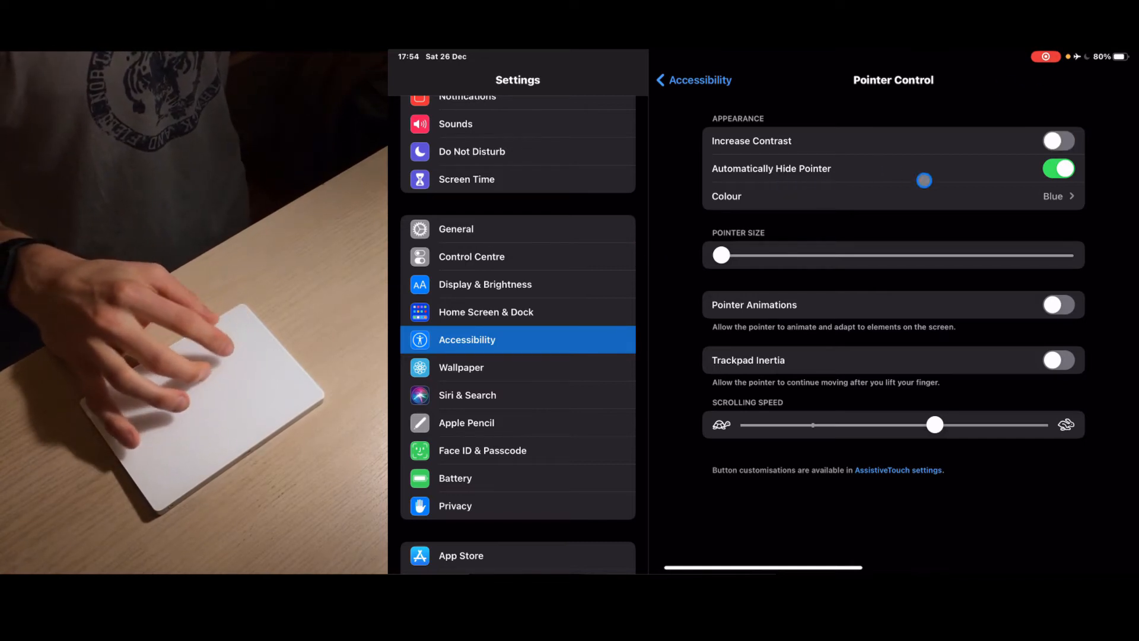
left_click(1057, 168)
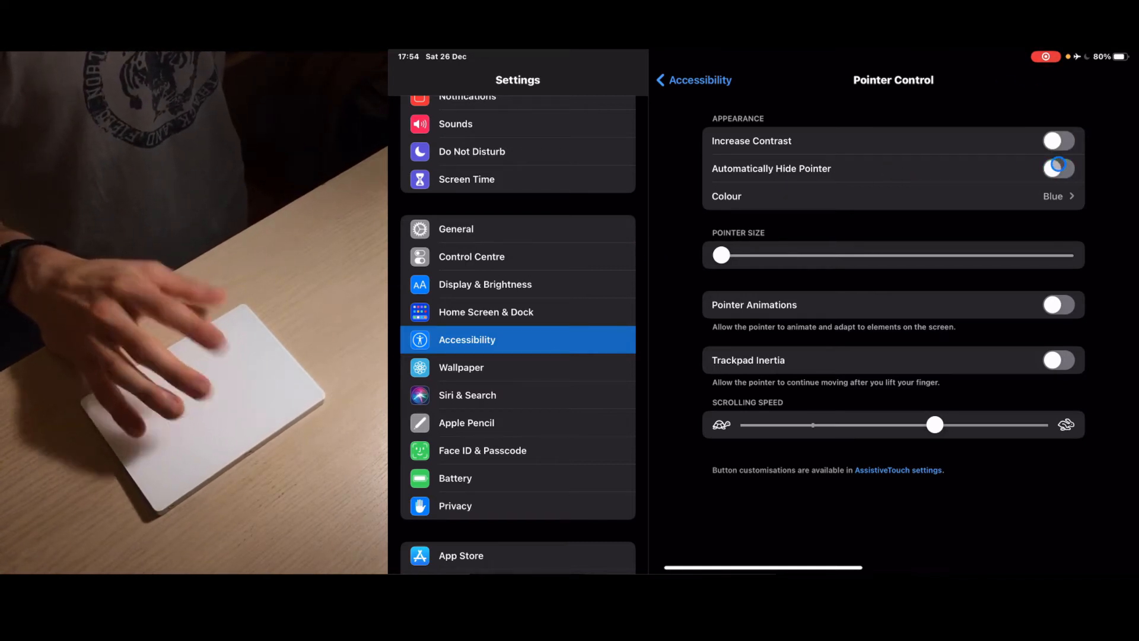
left_click(1057, 167)
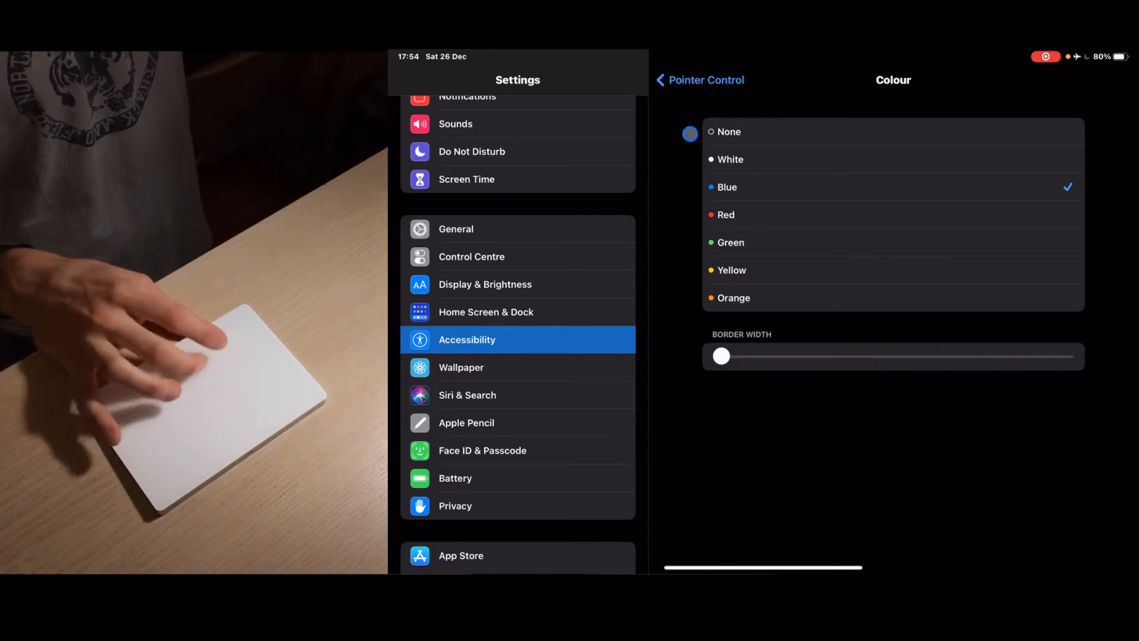
left_click(698, 79)
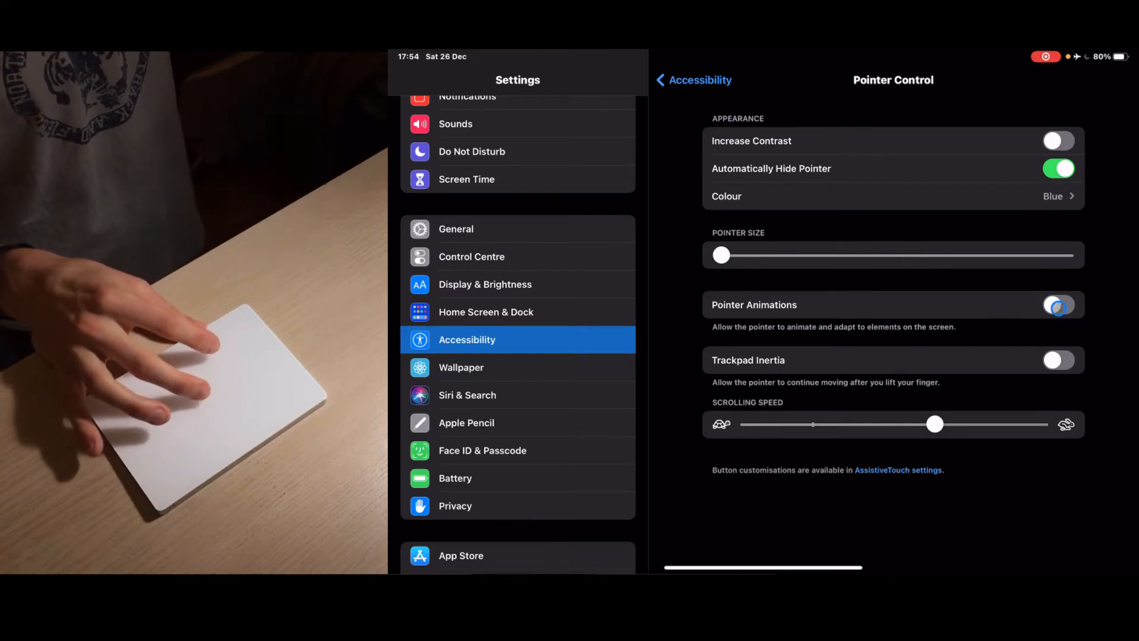
left_click(1057, 305)
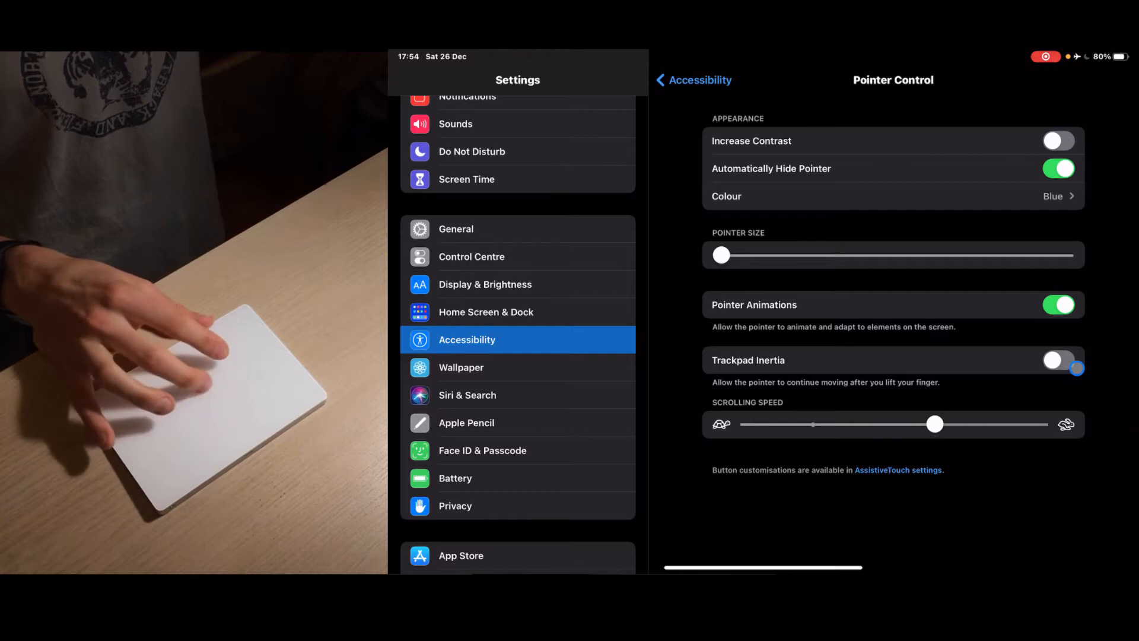
left_click(1057, 305)
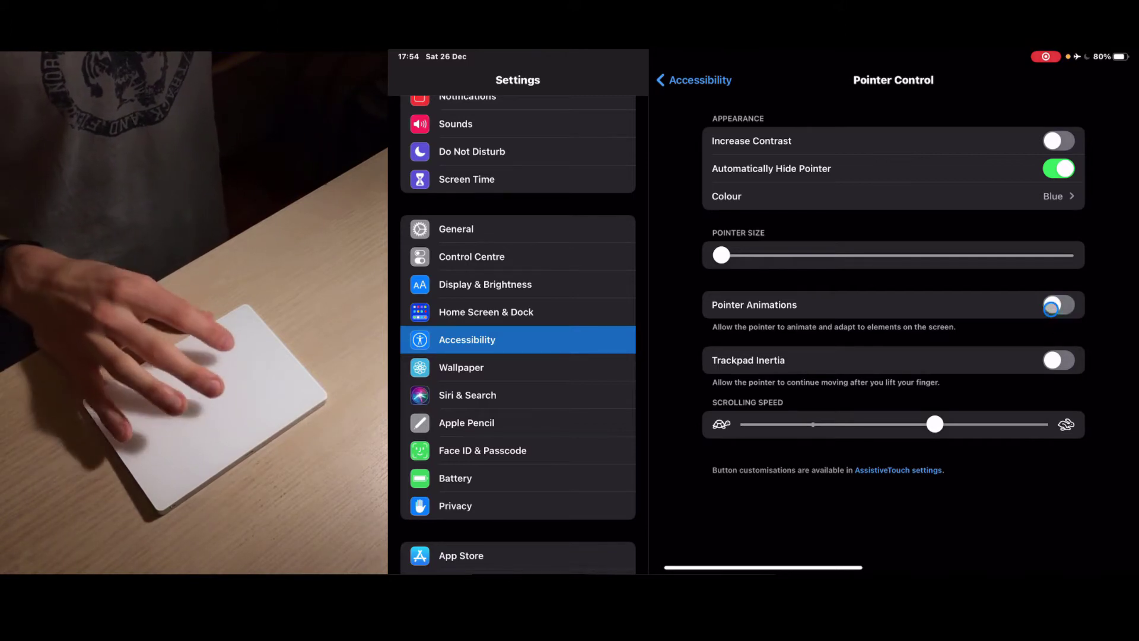
left_click(1058, 305)
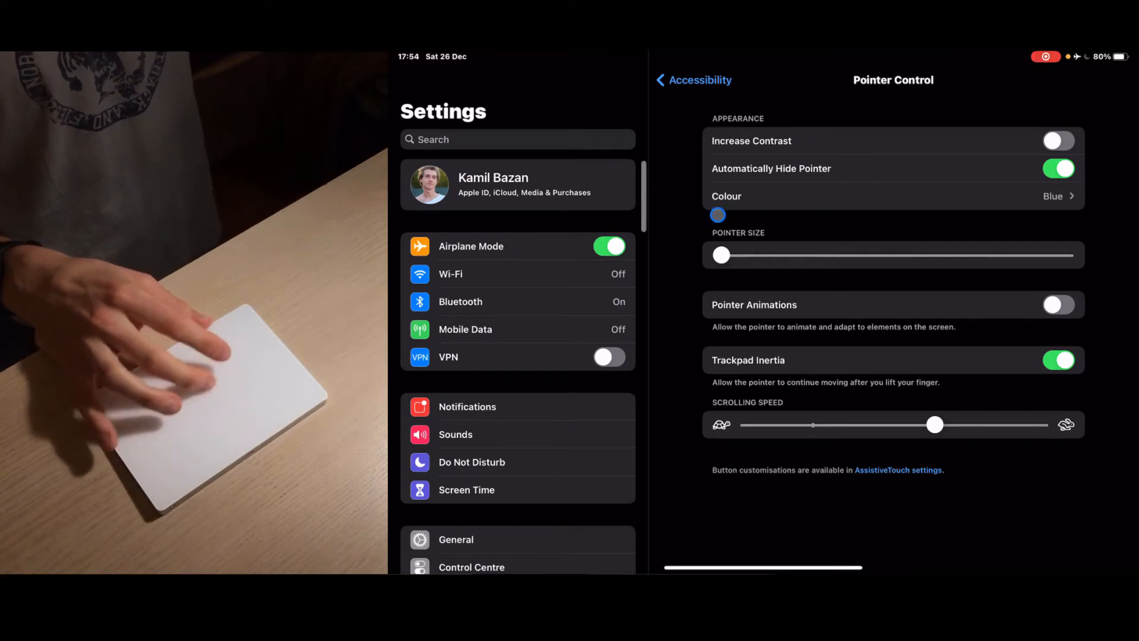
mouse_move(893, 91)
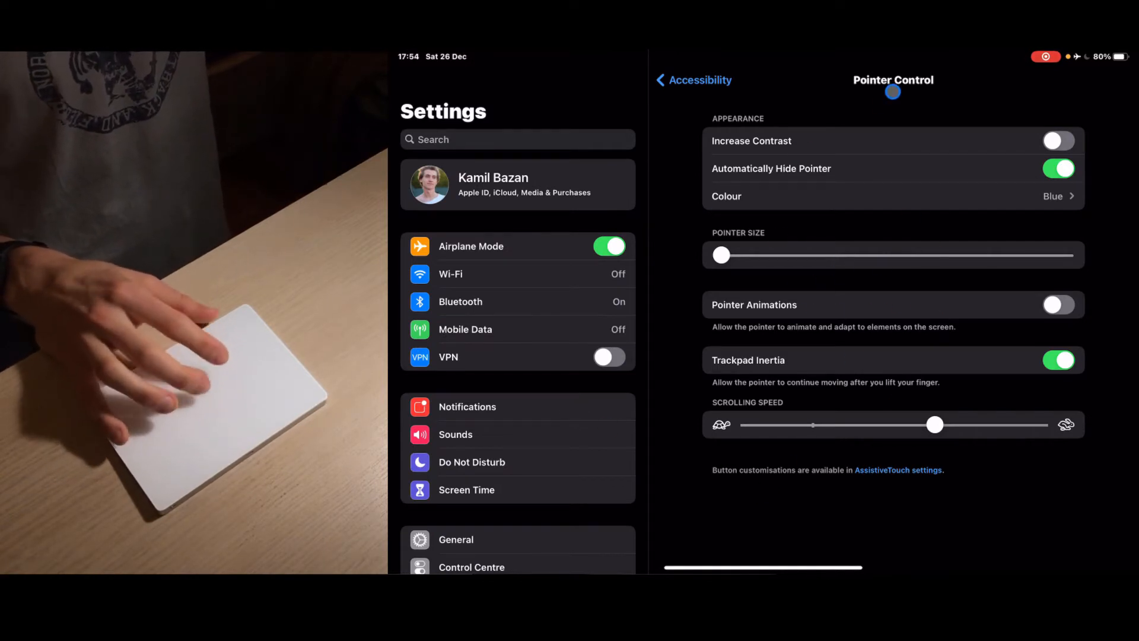
mouse_move(911, 289)
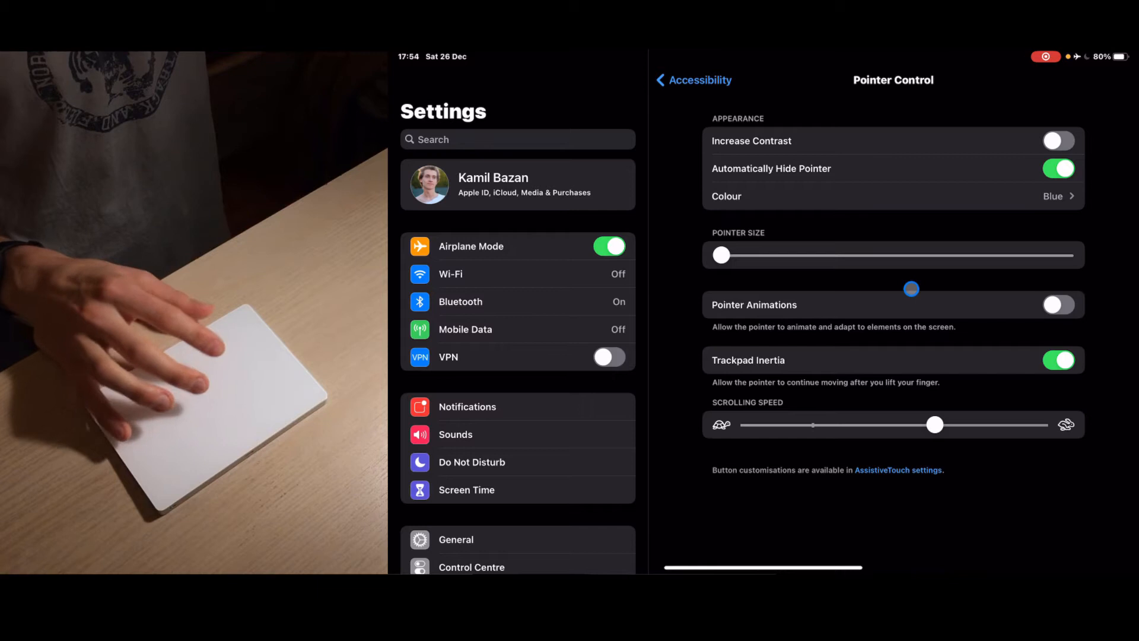
mouse_move(959, 62)
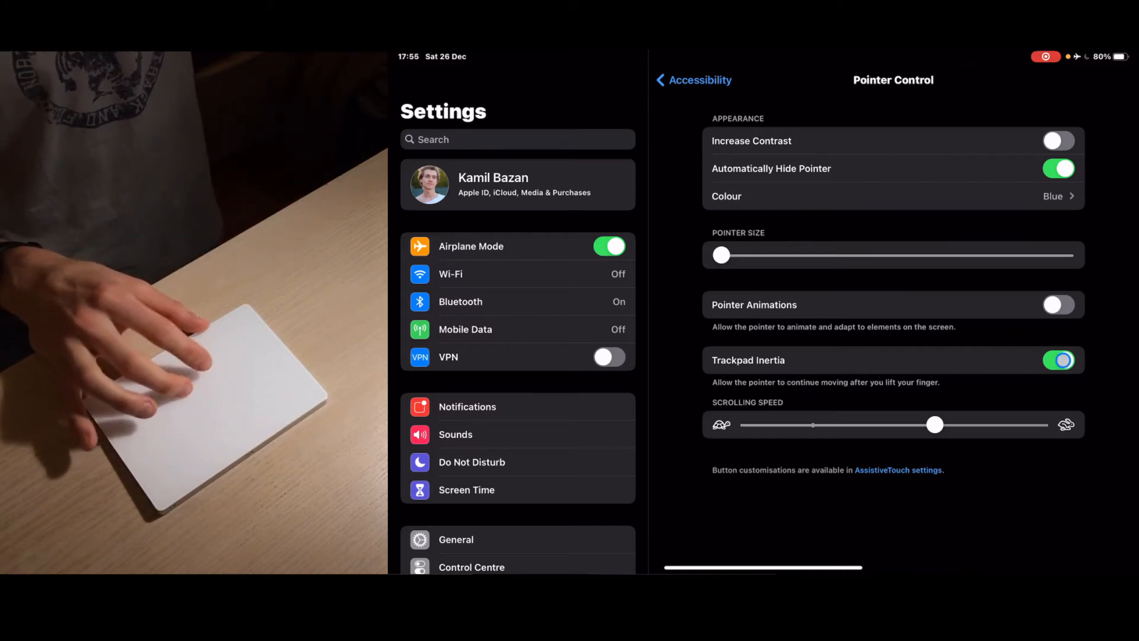
left_click(1059, 359)
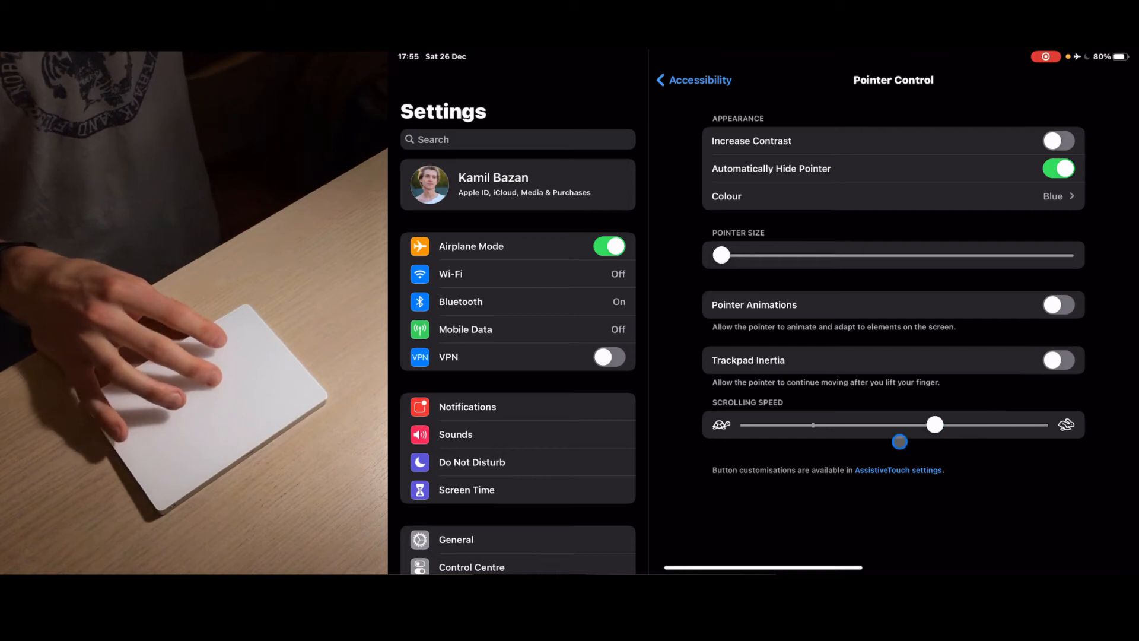
scroll("down", 3)
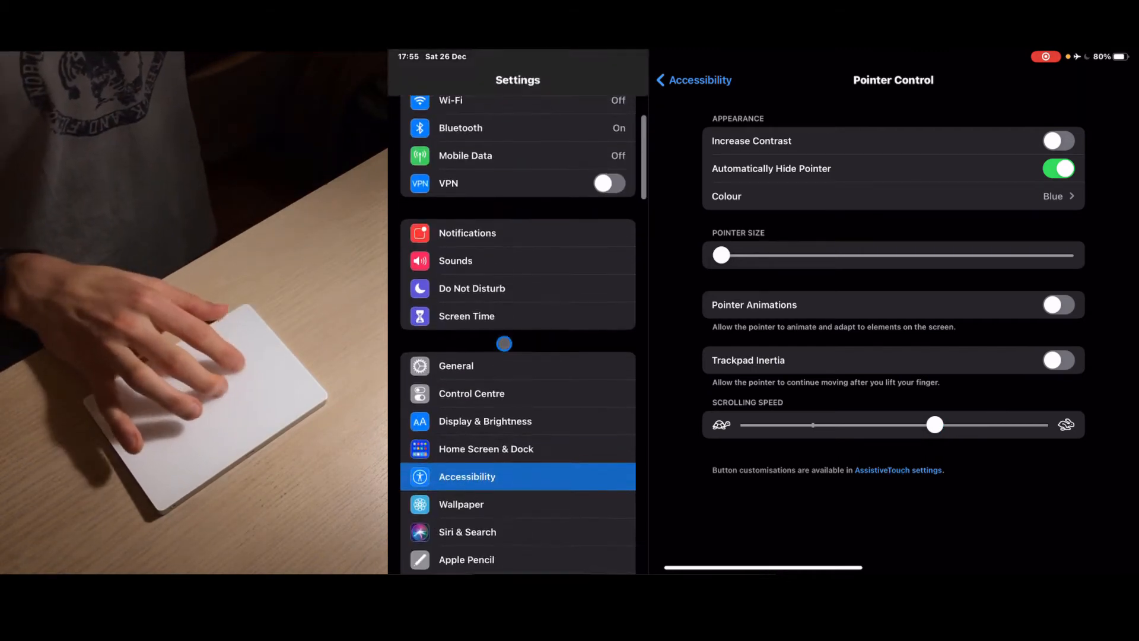
- Swipe home from Settings, move between Home Screen pages and bring up the App Switcher
scroll("down", 3)
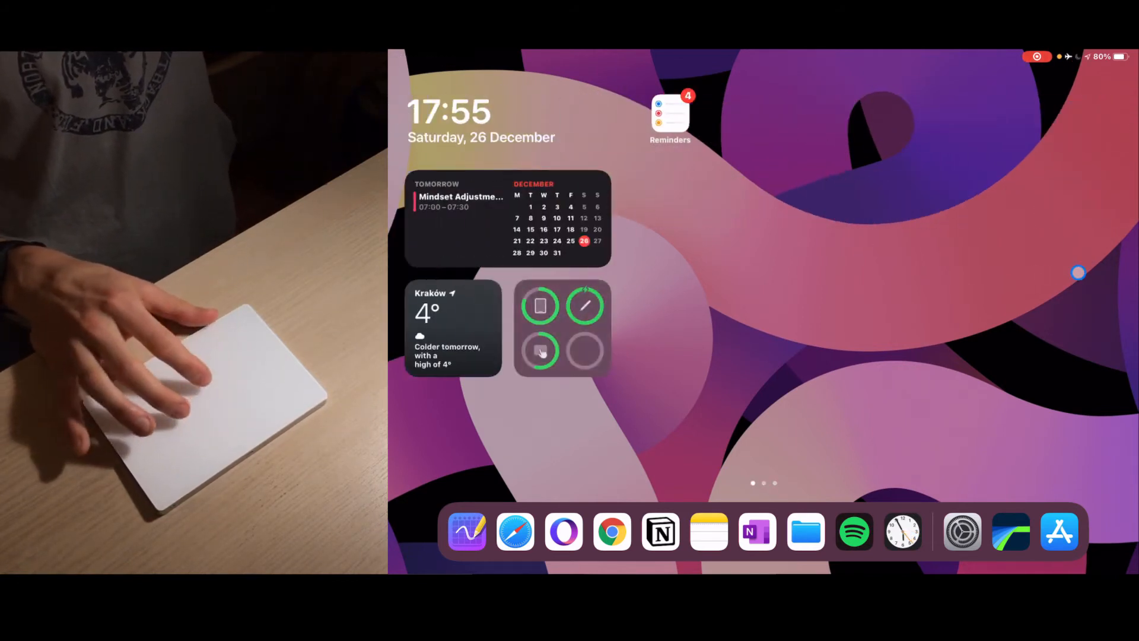
scroll("left", 3)
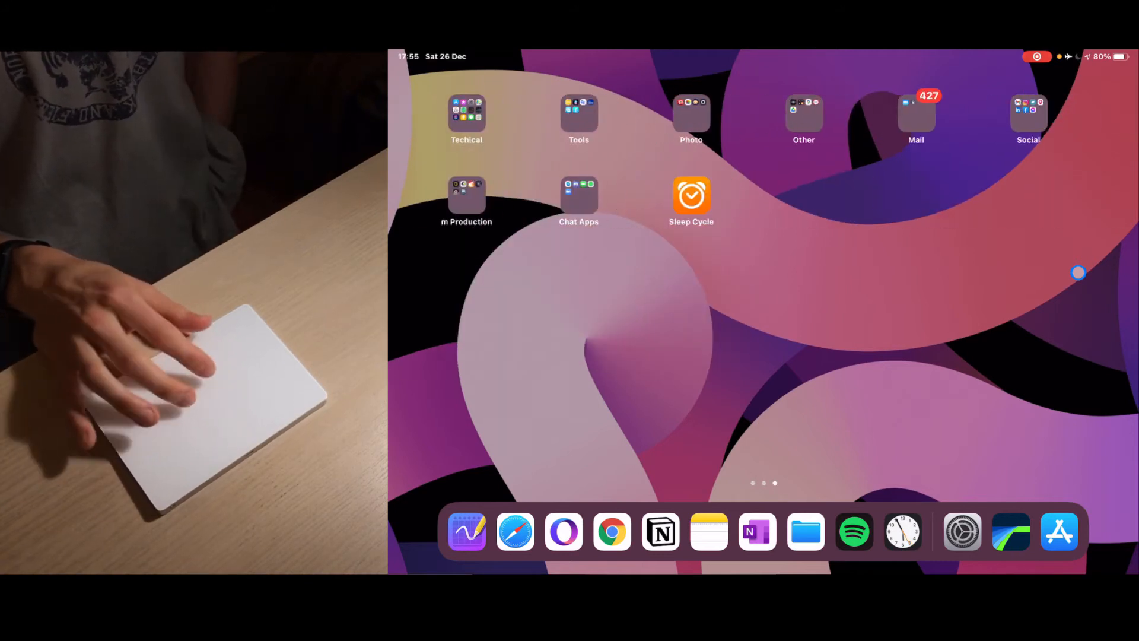
scroll("right", 3)
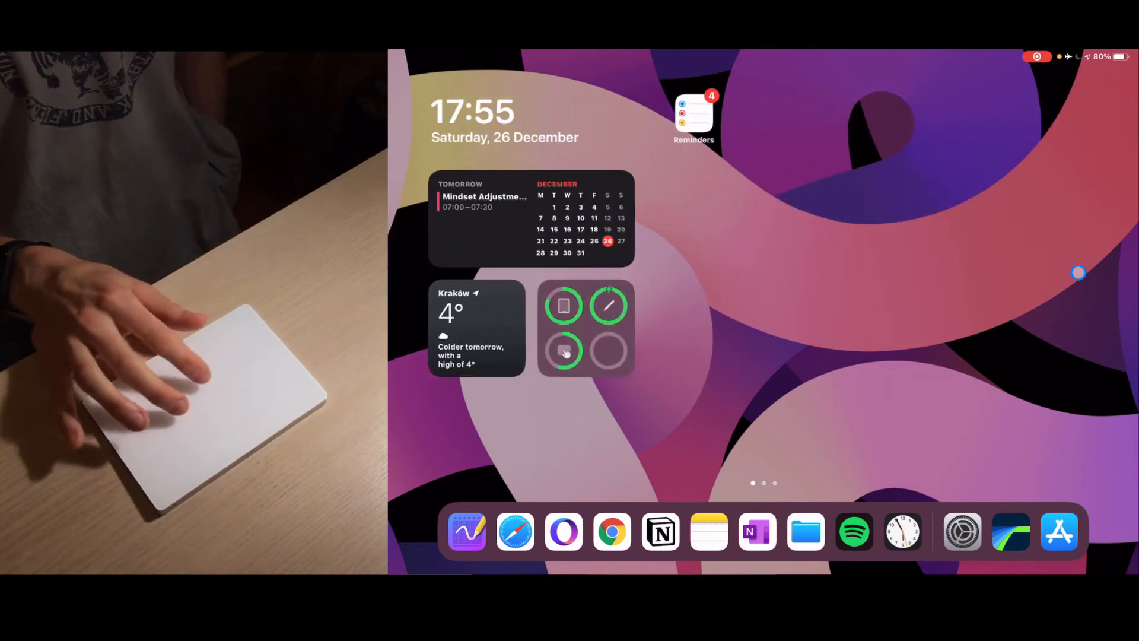
scroll("left", 3)
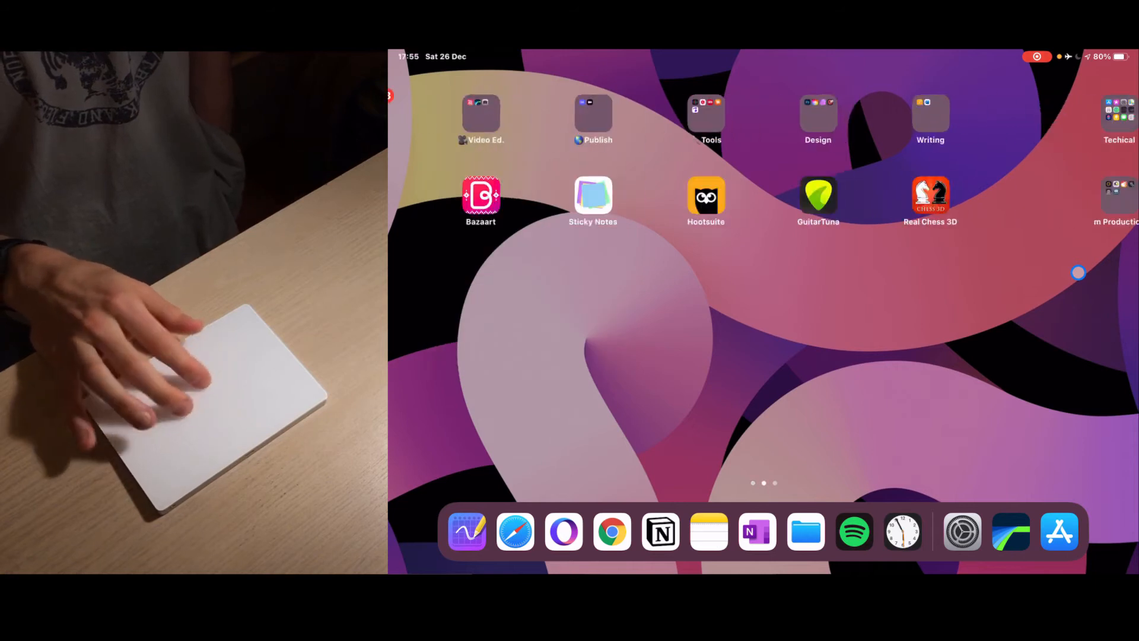
scroll("left", 3)
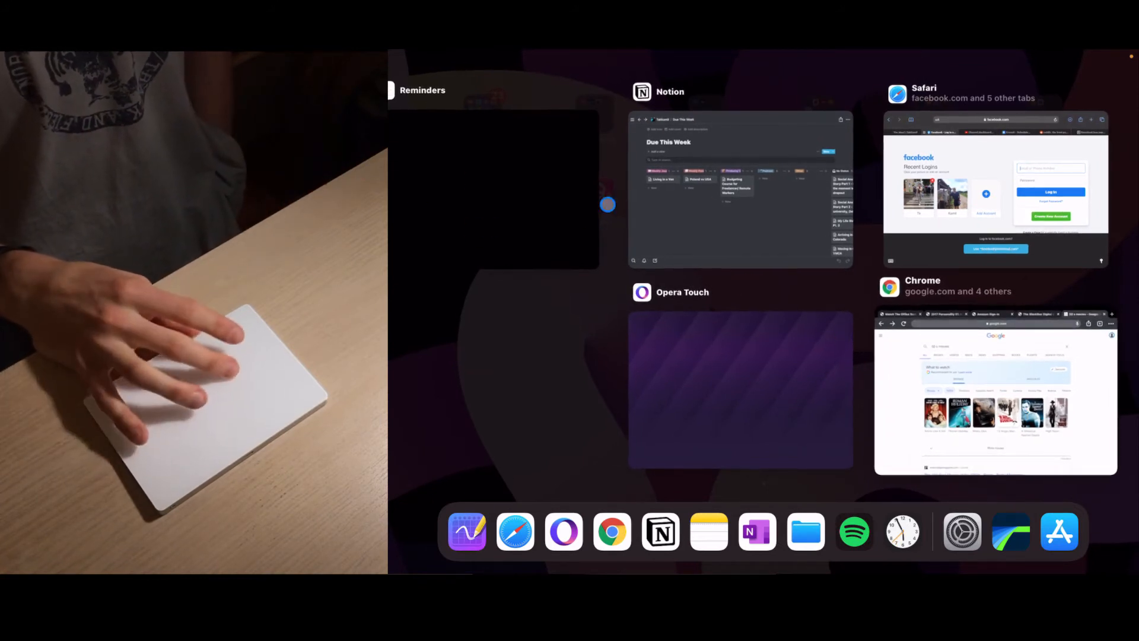
mouse_move(543, 426)
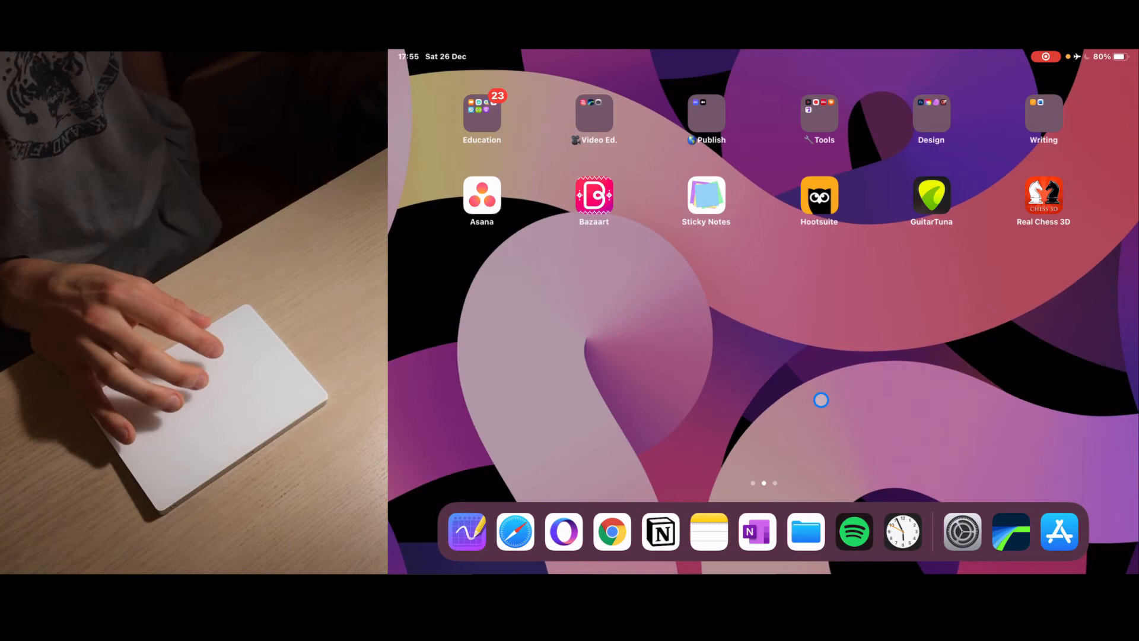
mouse_move(705, 199)
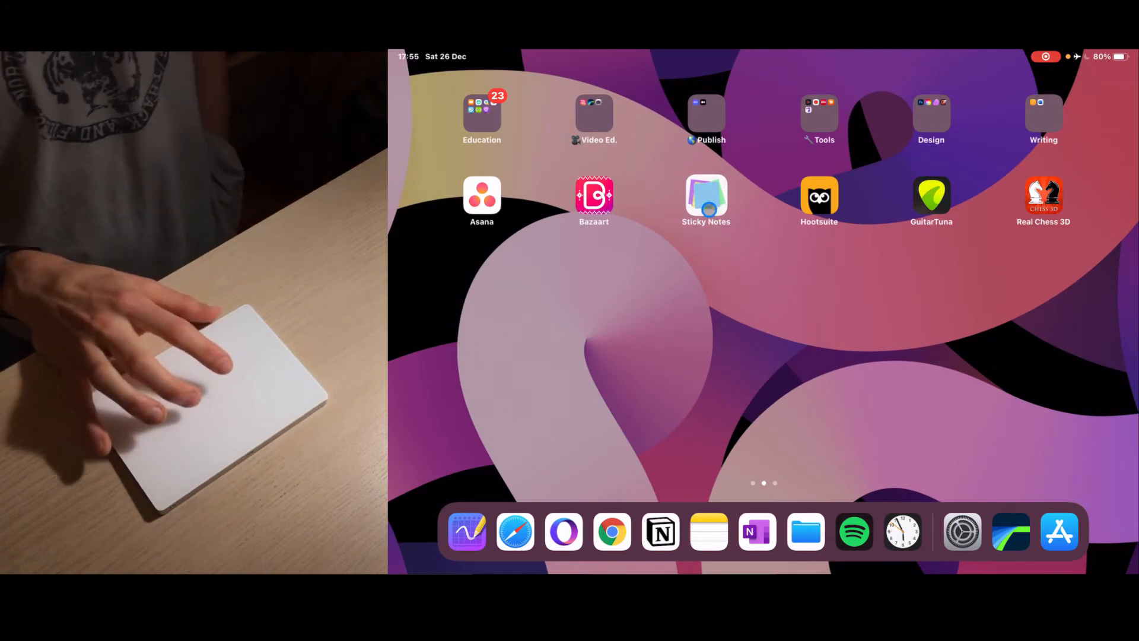
- Show the Sticky Notes quick actions menu and dismiss it
right_click(705, 196)
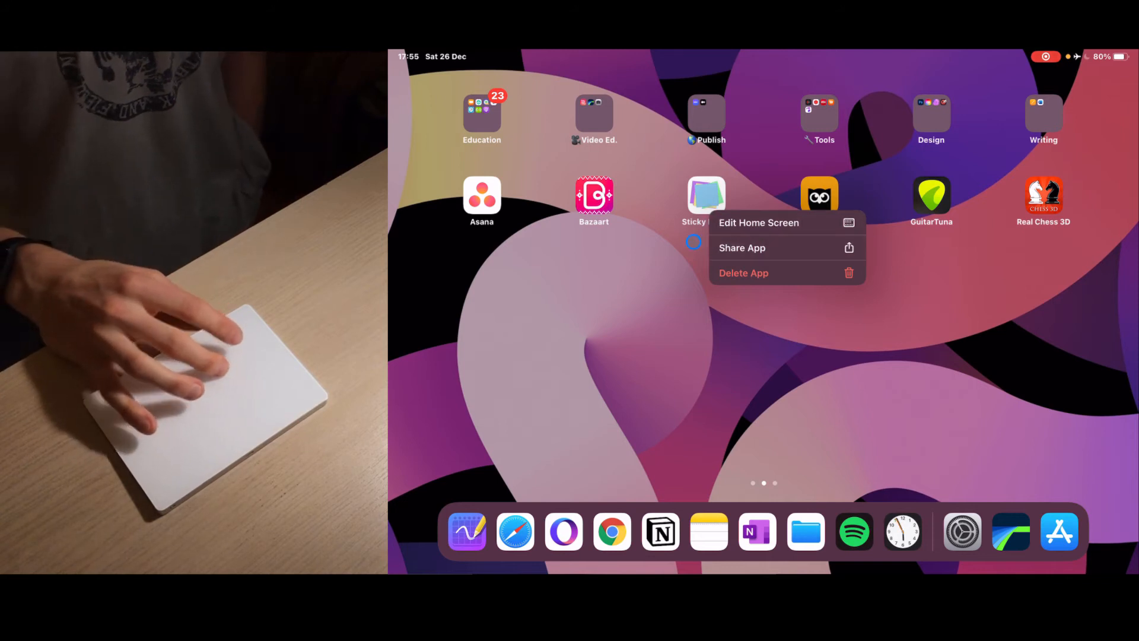
left_click(674, 340)
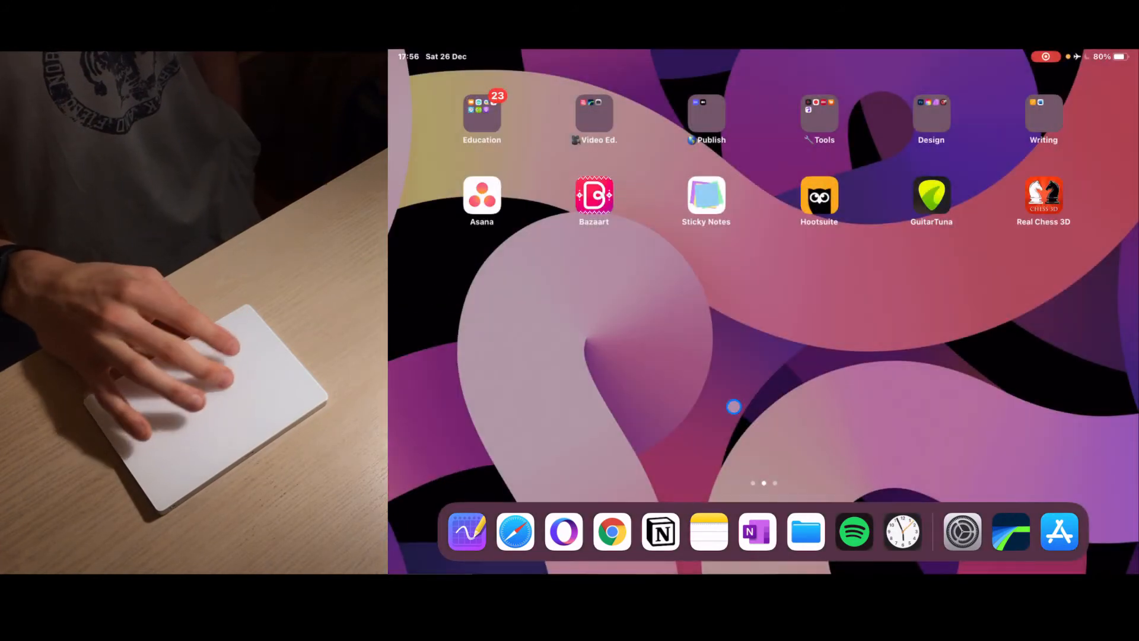
mouse_move(792, 407)
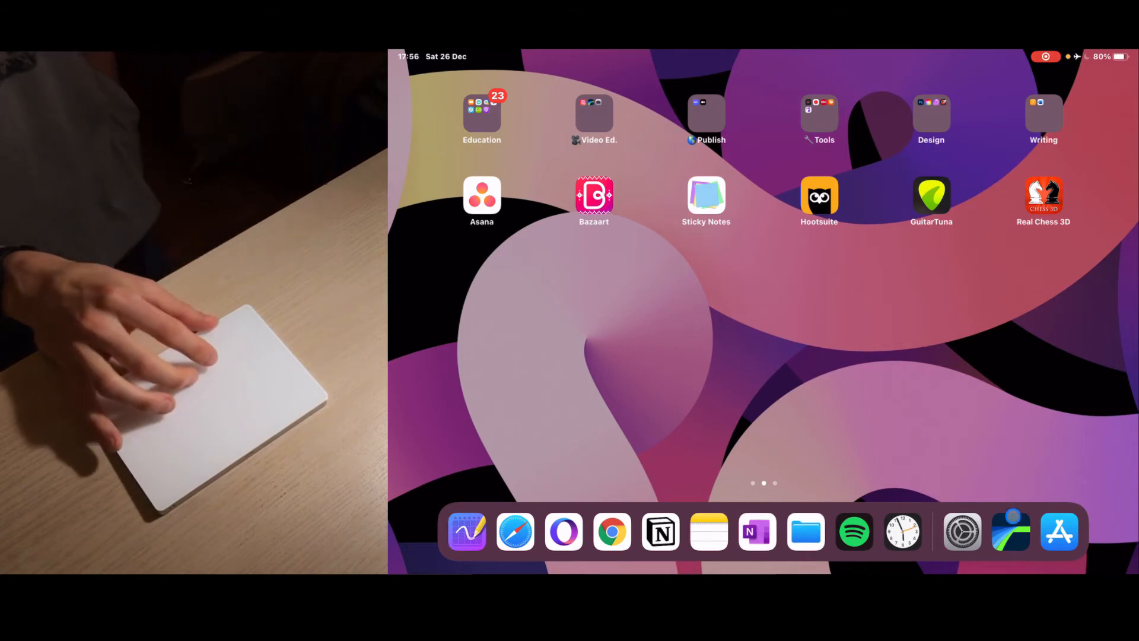
- Launch the App Store from the Dock, swipe home and move to Home Screen page three
left_click(1060, 531)
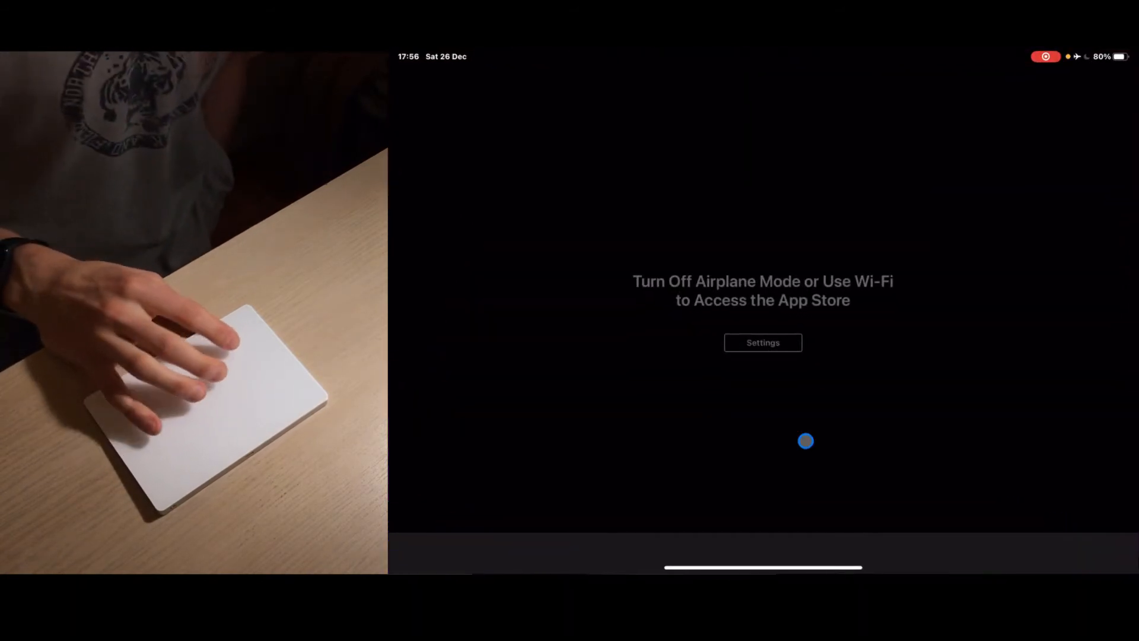
scroll("up", 3)
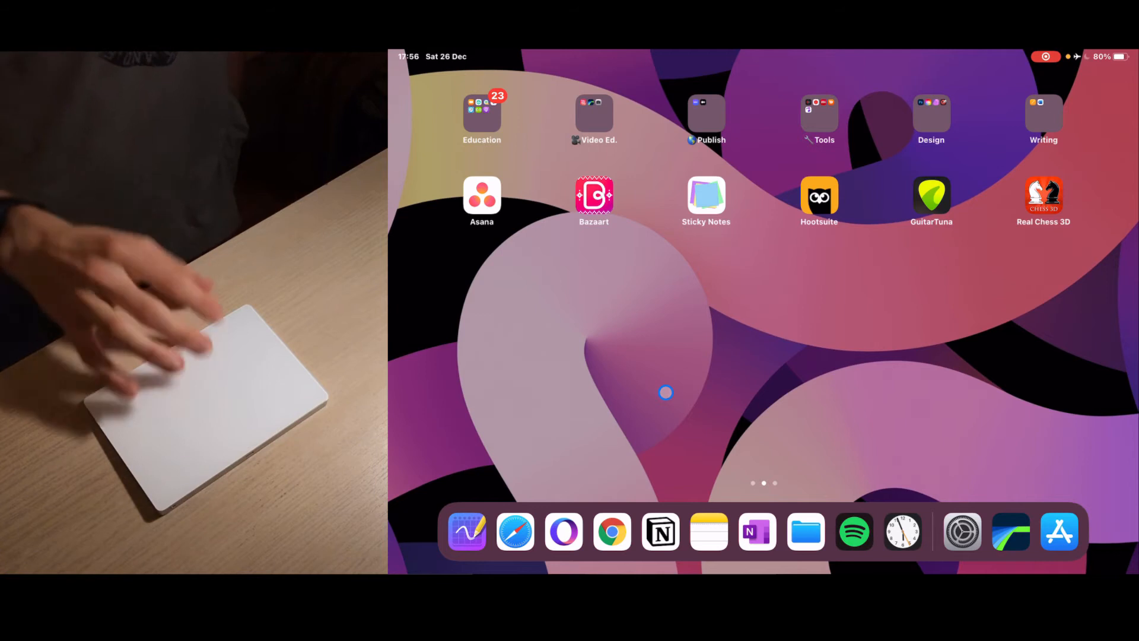
scroll("left", 3)
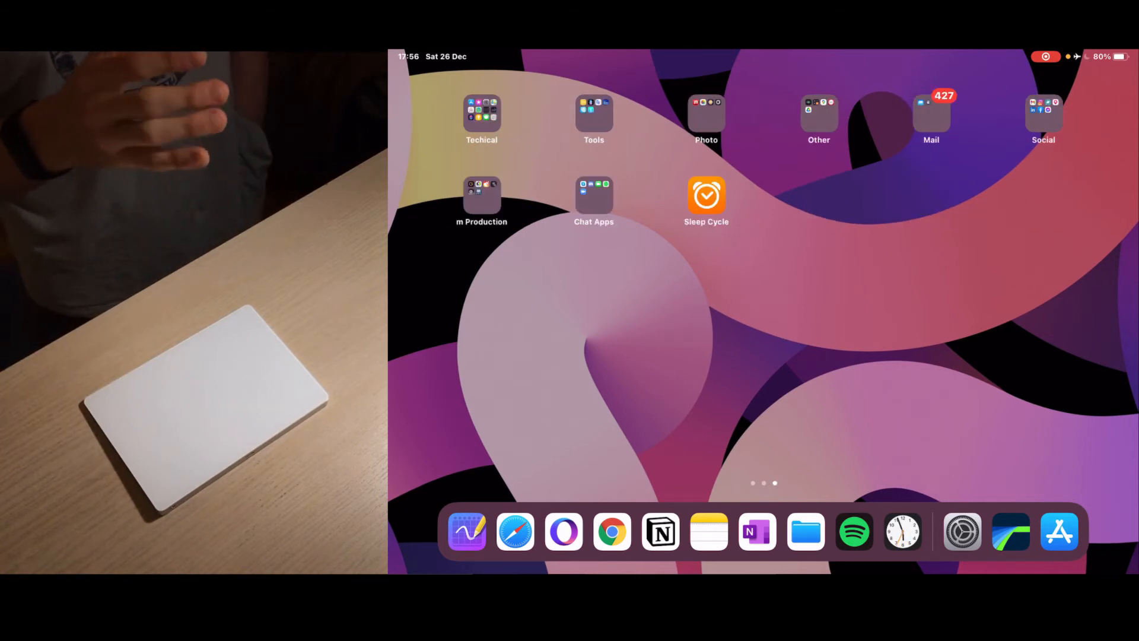
left_click(662, 389)
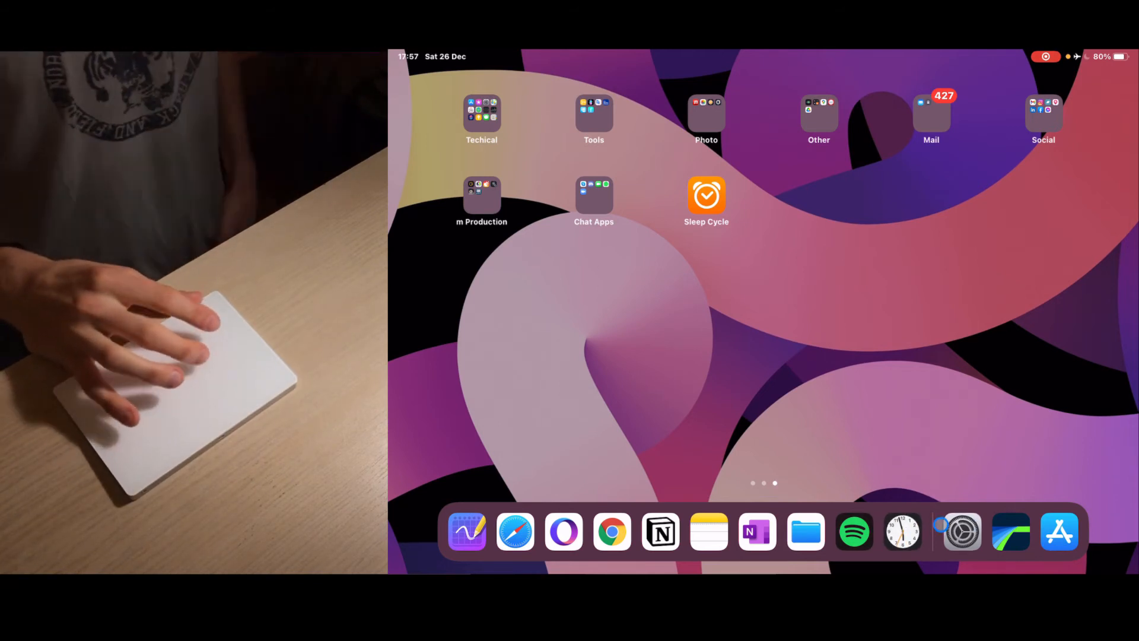
mouse_move(996, 465)
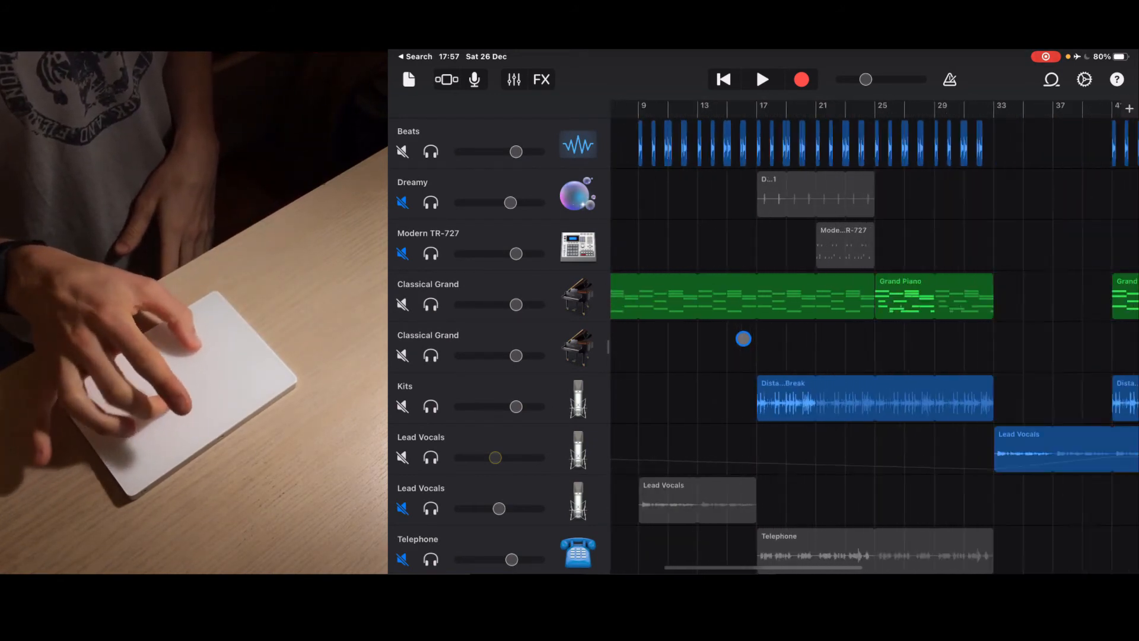
- Pinch-zoom the Tracks view and scroll the timeline back to the song's opening bars
scroll("down", 3)
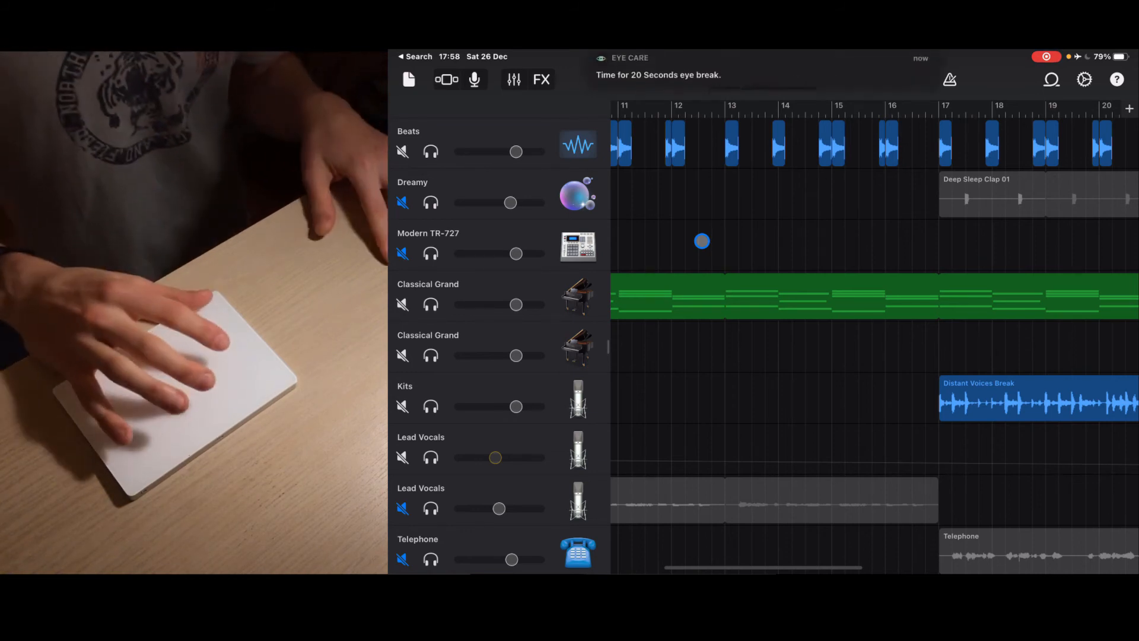
scroll("left", 3)
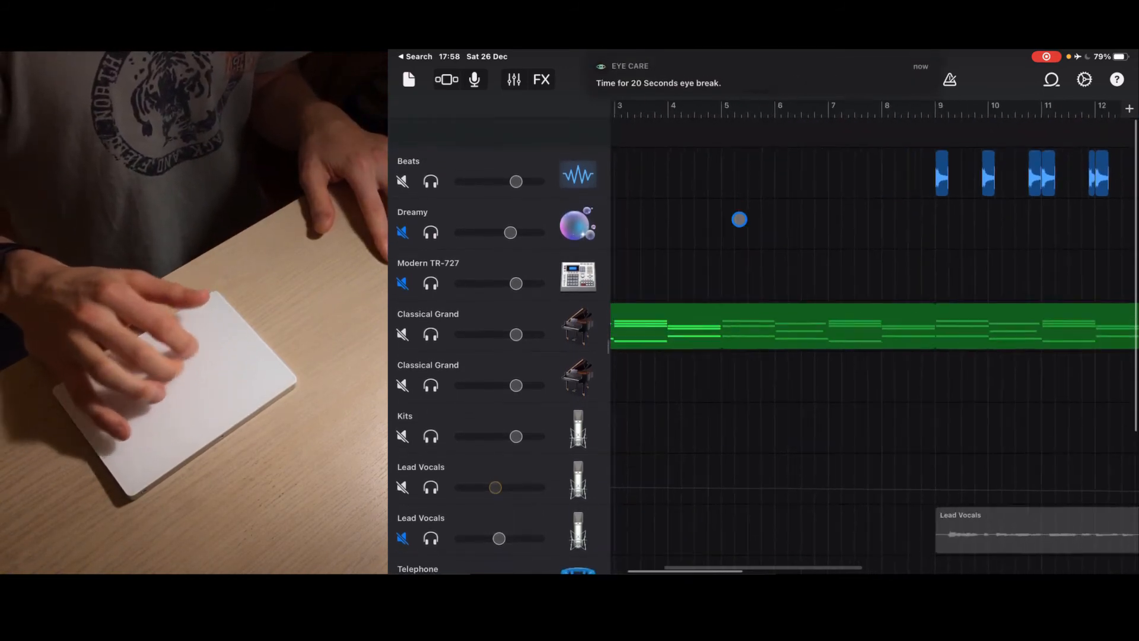